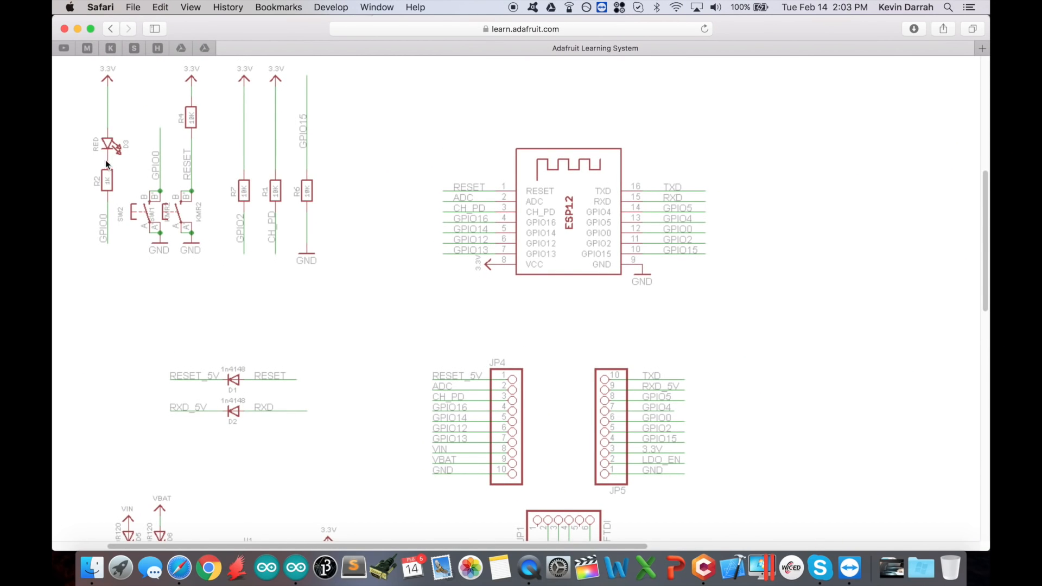
{"action": "mouse_move", "coordinate": [107, 189]}
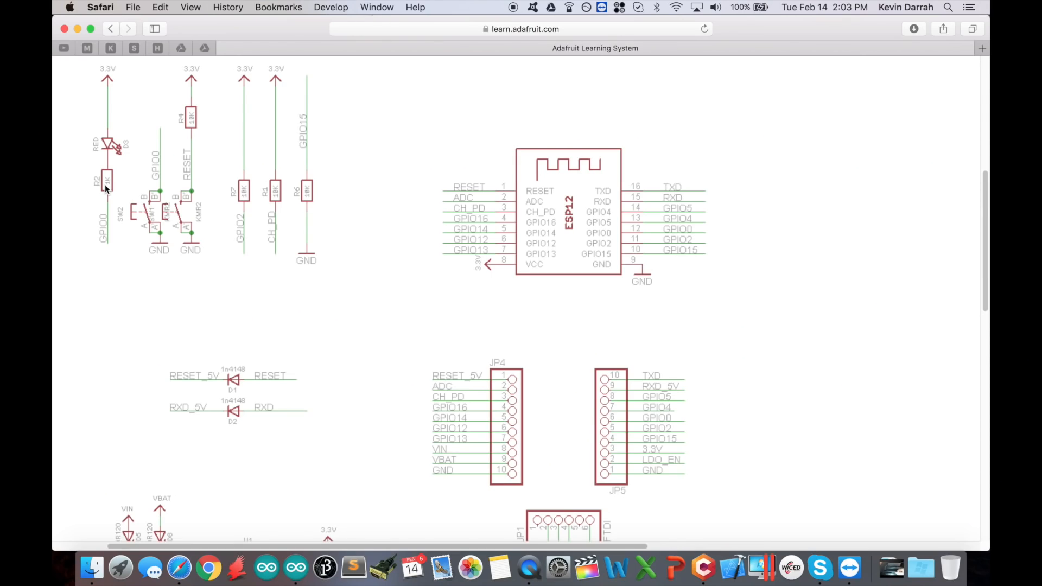
Step: Scroll through the Adafruit ESP12 shifter schematic, then bring the Arduino sketch window forward
{"action": "scroll", "scroll_direction": "down", "scroll_amount": 3}
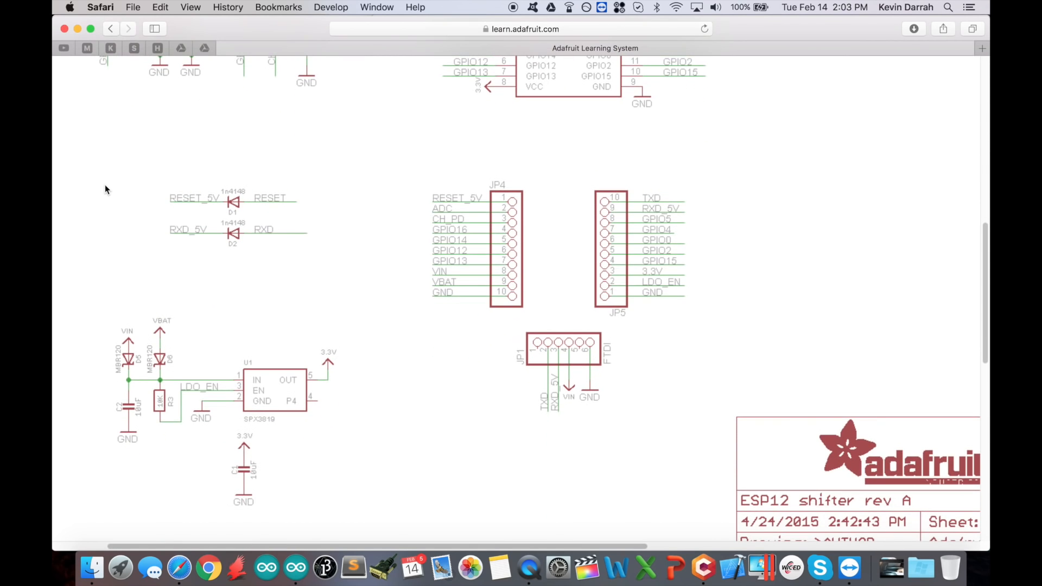
{"action": "scroll", "scroll_direction": "down", "scroll_amount": 3}
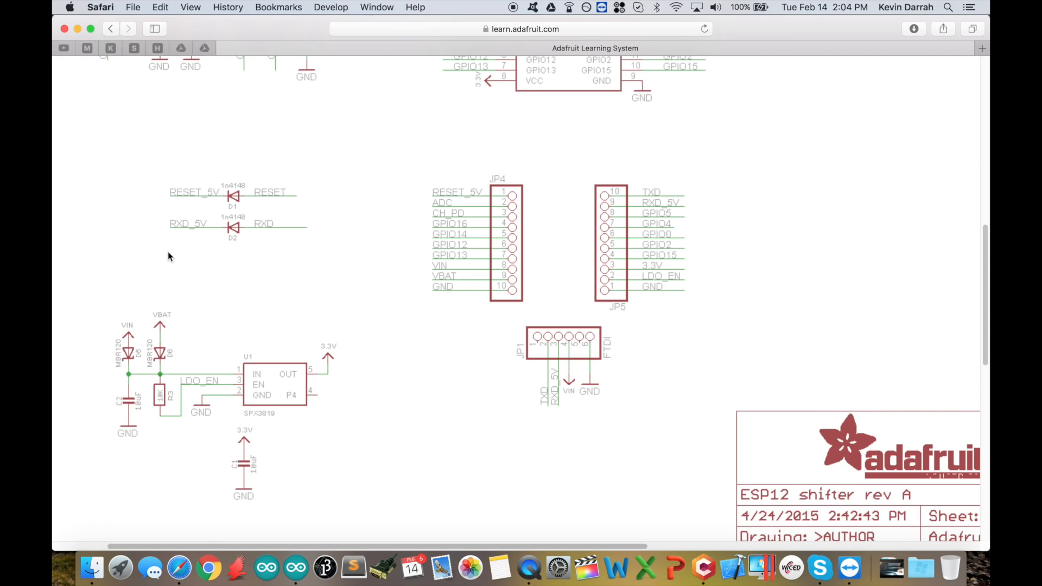
{"action": "mouse_move", "coordinate": [239, 364]}
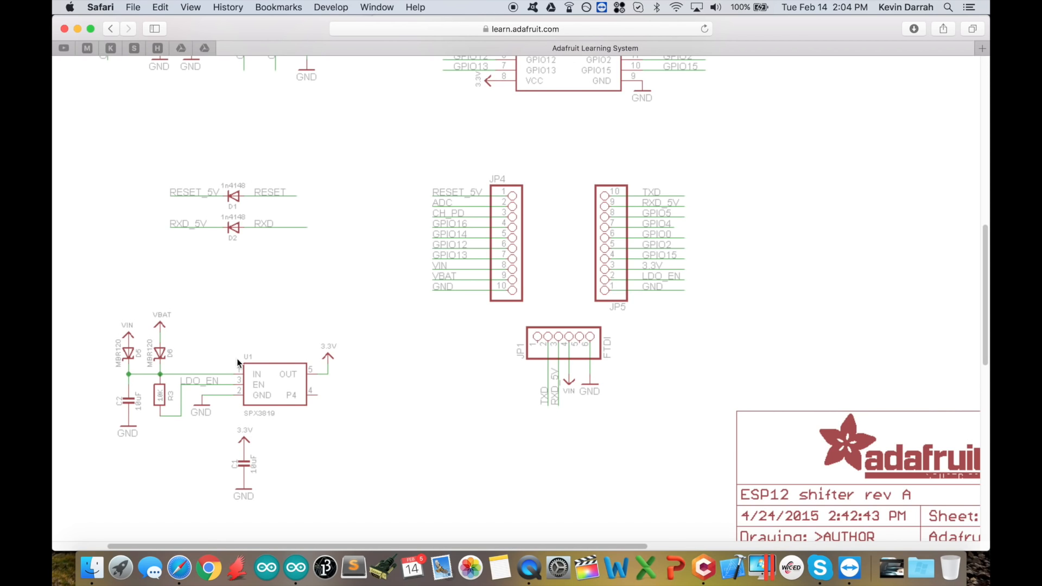
{"action": "mouse_move", "coordinate": [303, 406]}
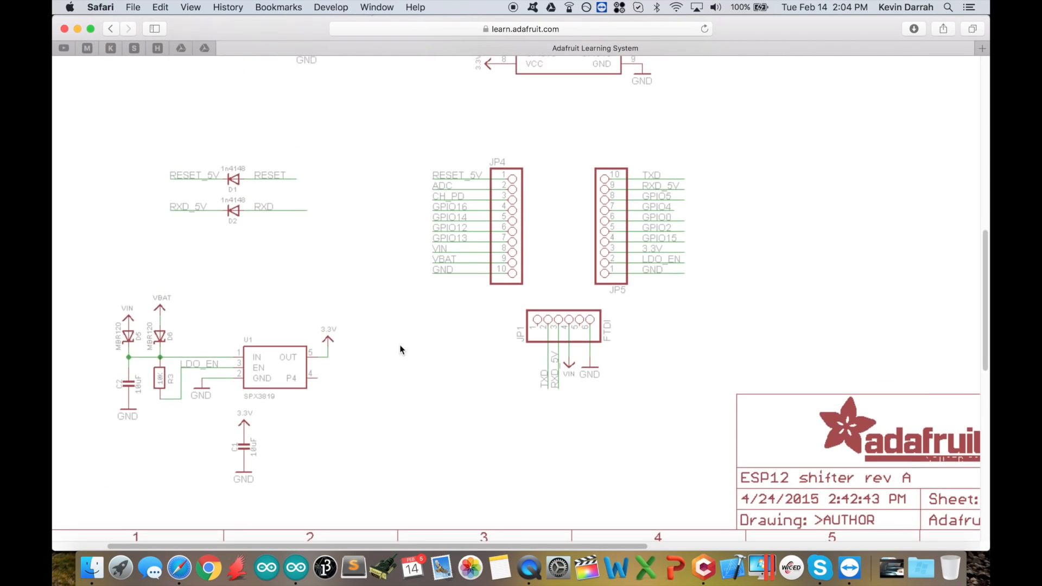
{"action": "scroll", "scroll_direction": "down", "scroll_amount": 3}
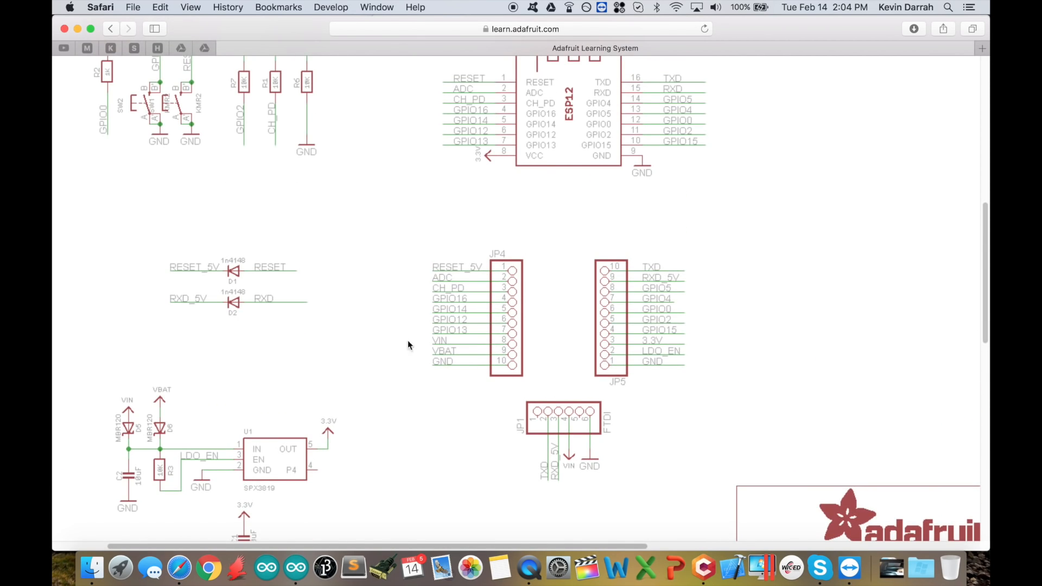
{"action": "left_click", "coordinate": [295, 568]}
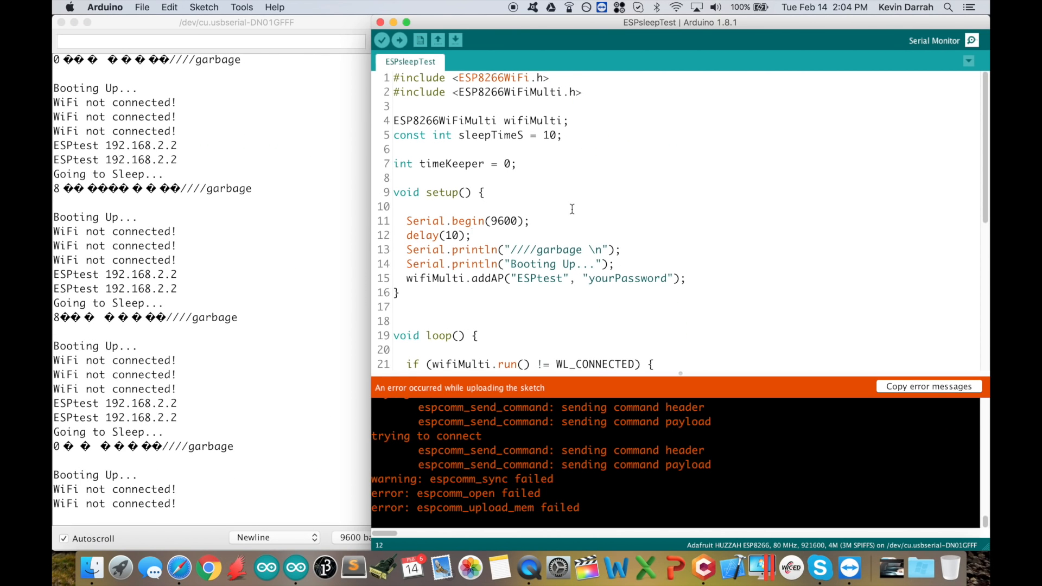
{"action": "scroll", "scroll_direction": "down", "scroll_amount": 3}
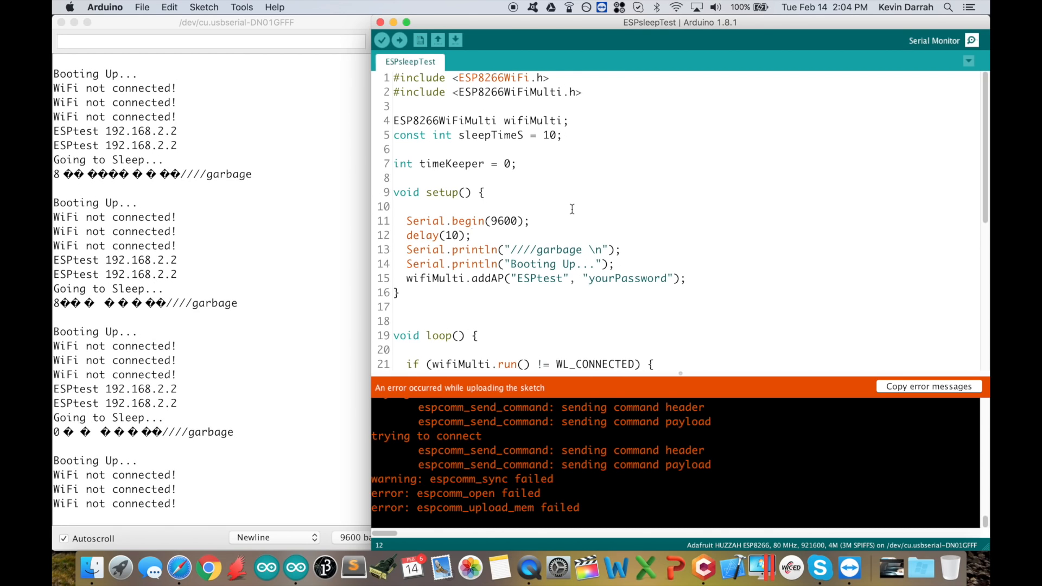
{"action": "mouse_move", "coordinate": [649, 254]}
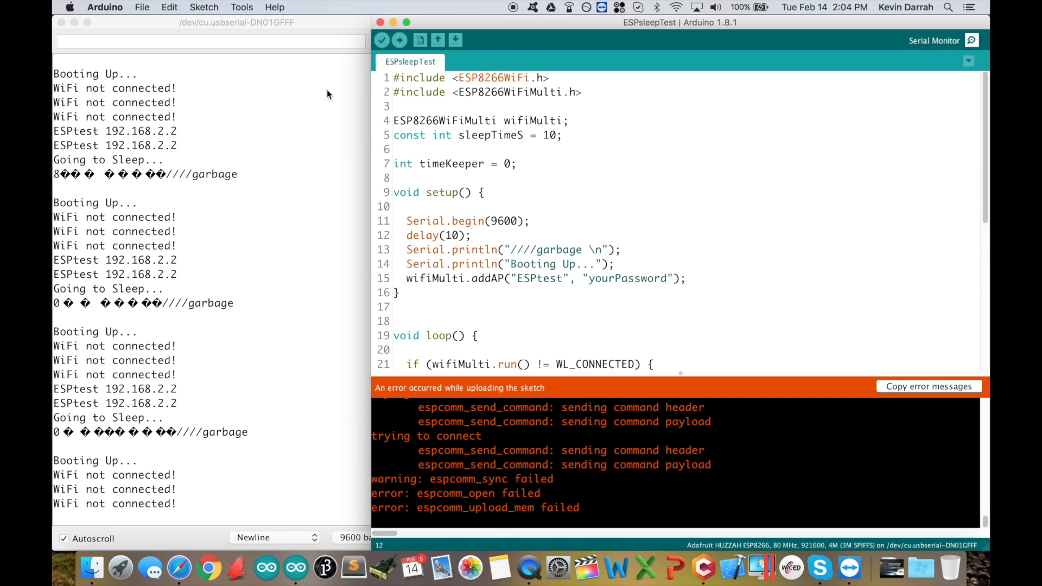
{"action": "left_click", "coordinate": [105, 8]}
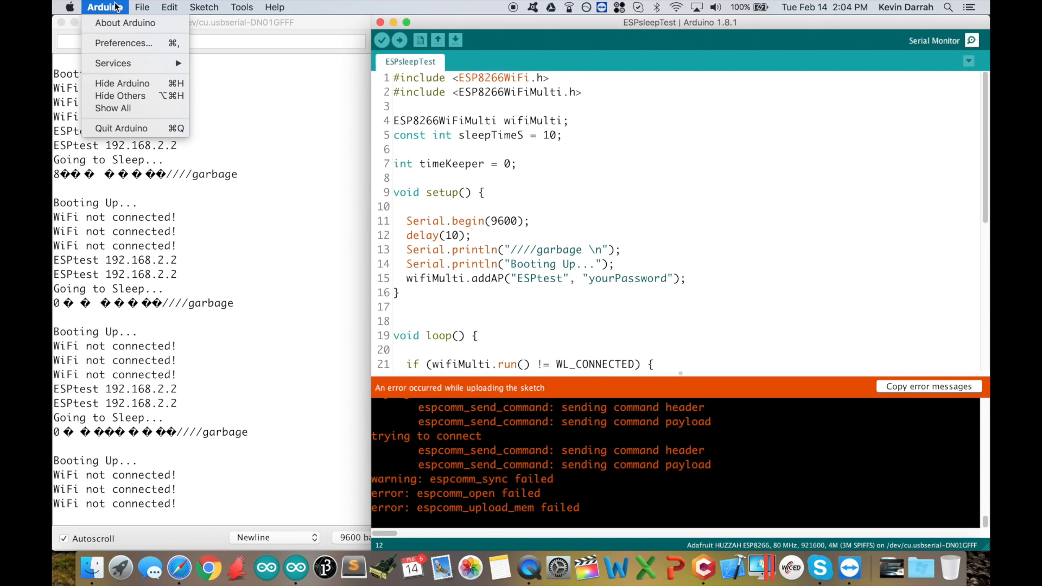
{"action": "mouse_move", "coordinate": [123, 43]}
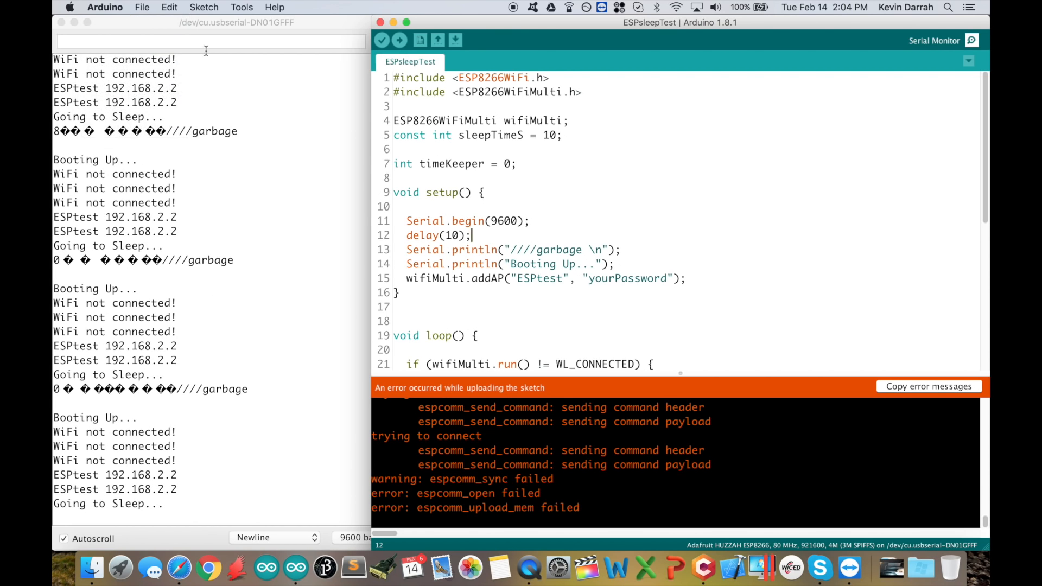
{"action": "left_click", "coordinate": [105, 7]}
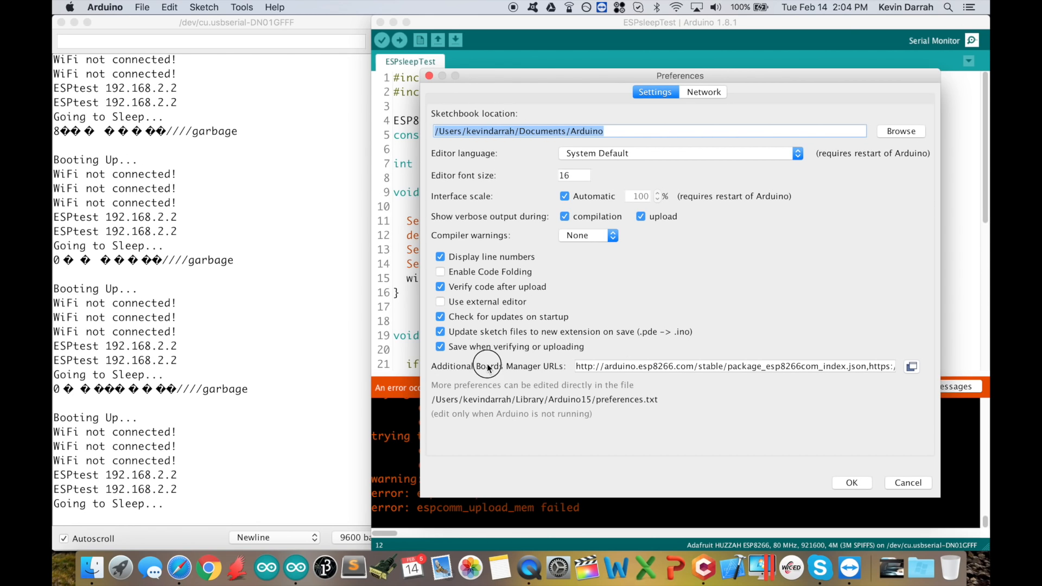
{"action": "mouse_move", "coordinate": [927, 363]}
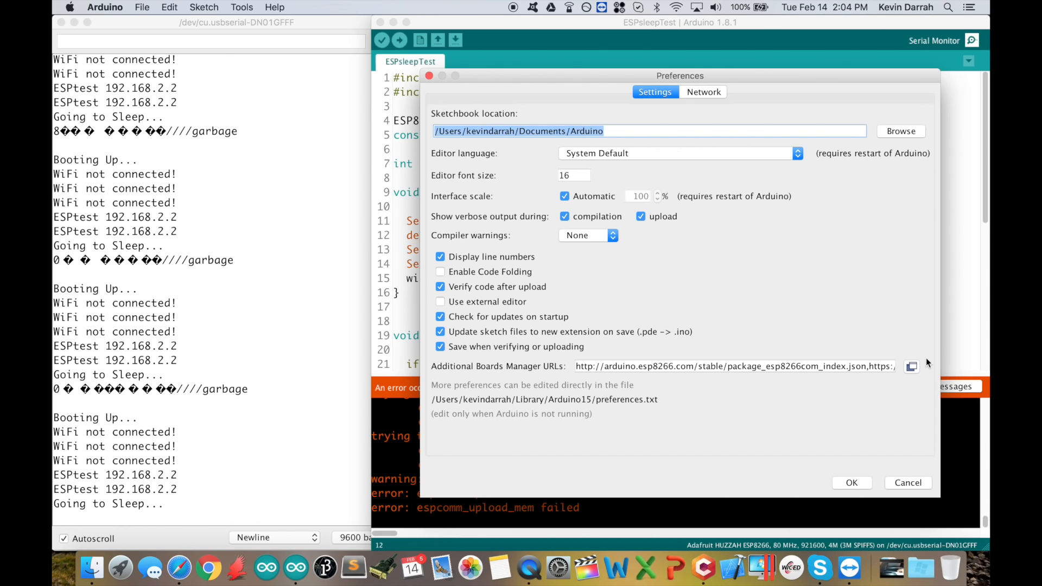
{"action": "left_click", "coordinate": [911, 366]}
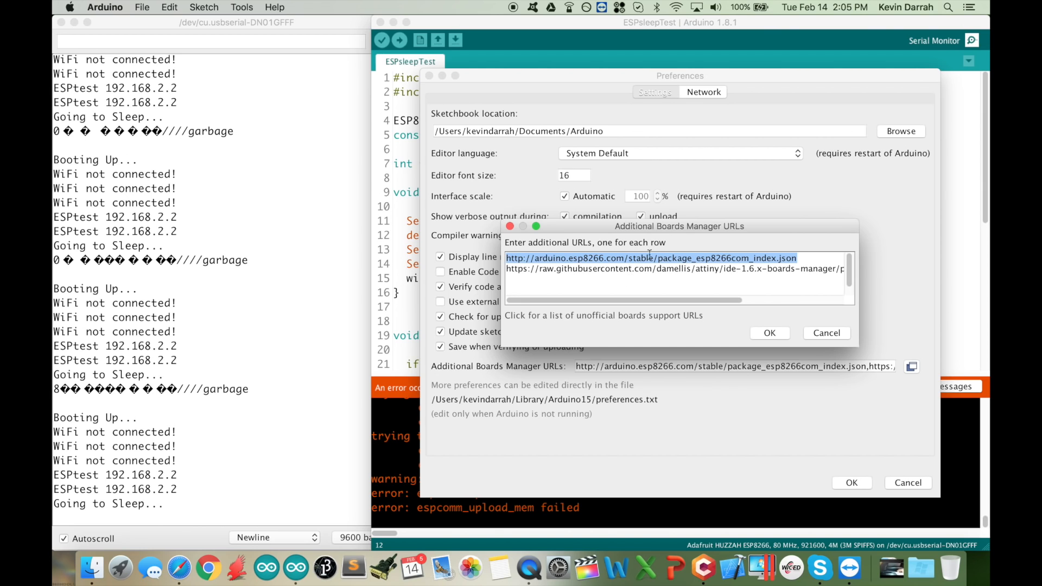
{"action": "mouse_move", "coordinate": [758, 321]}
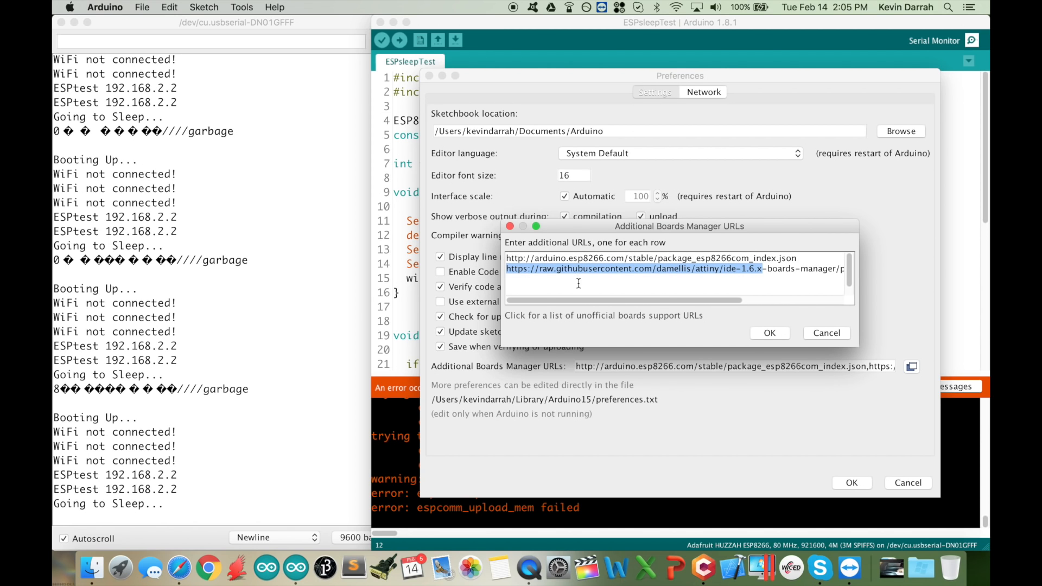
{"action": "left_click", "coordinate": [768, 333]}
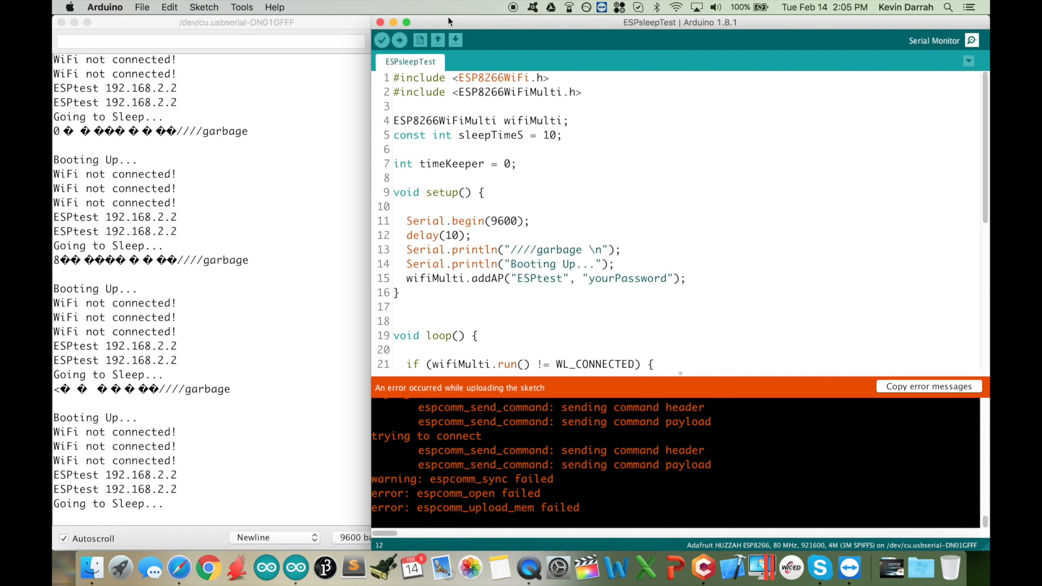
{"action": "left_click", "coordinate": [241, 8]}
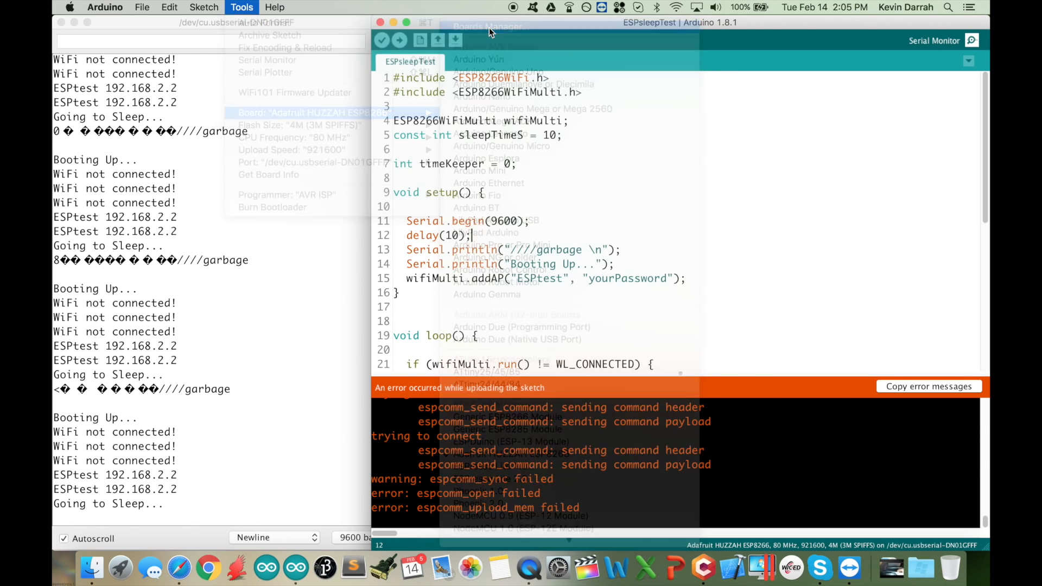
{"action": "left_click", "coordinate": [489, 26]}
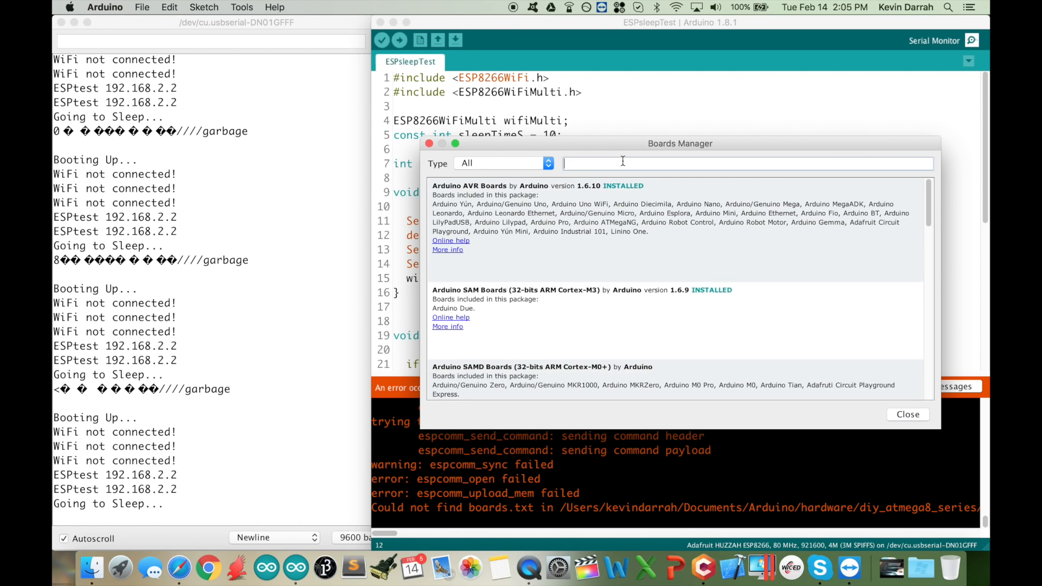
{"action": "type", "text": "es"}
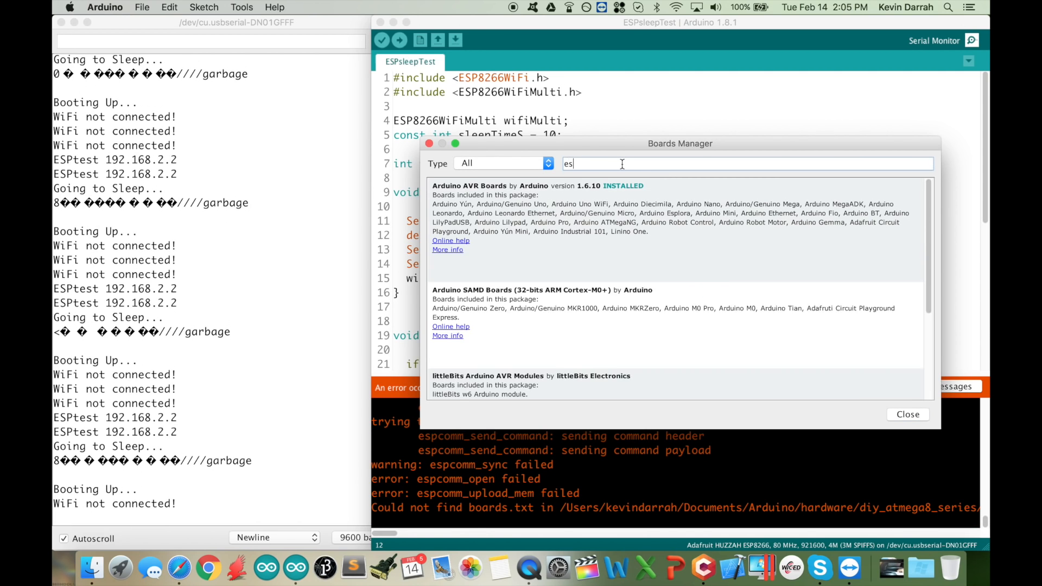
{"action": "type", "text": "p"}
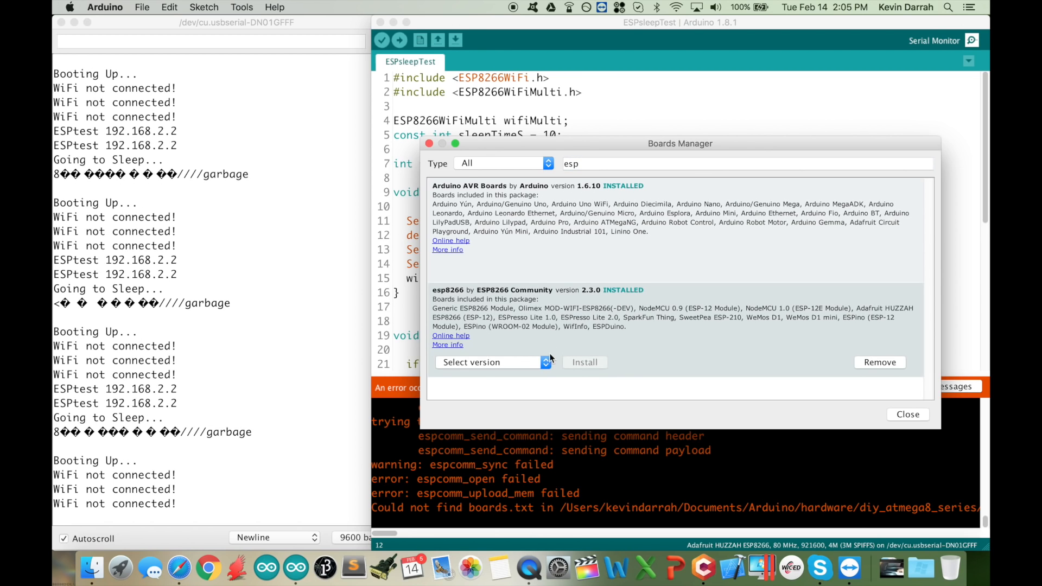
{"action": "left_click", "coordinate": [491, 362]}
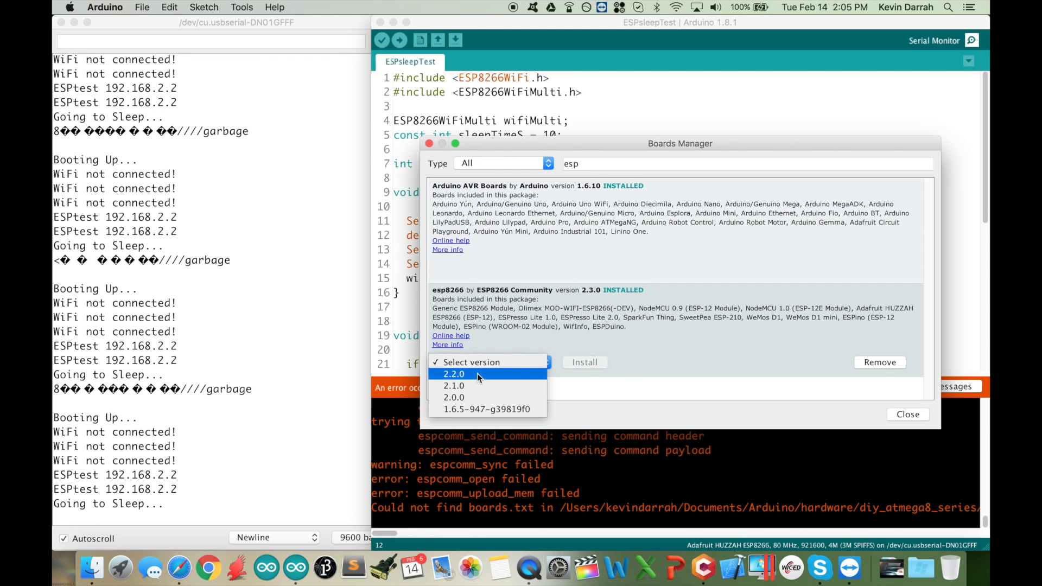
{"action": "mouse_move", "coordinate": [595, 366]}
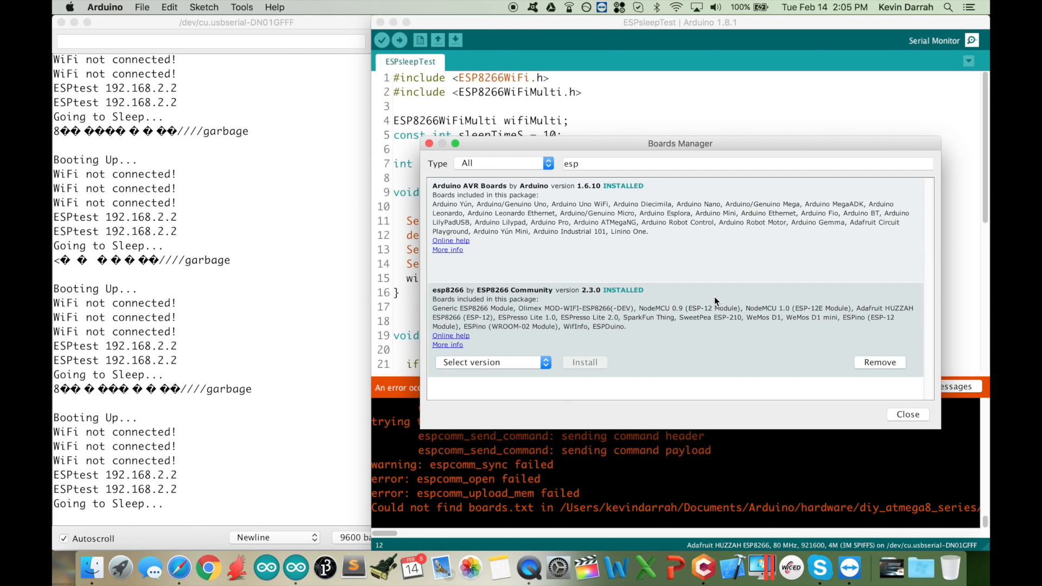
{"action": "left_click", "coordinate": [908, 414]}
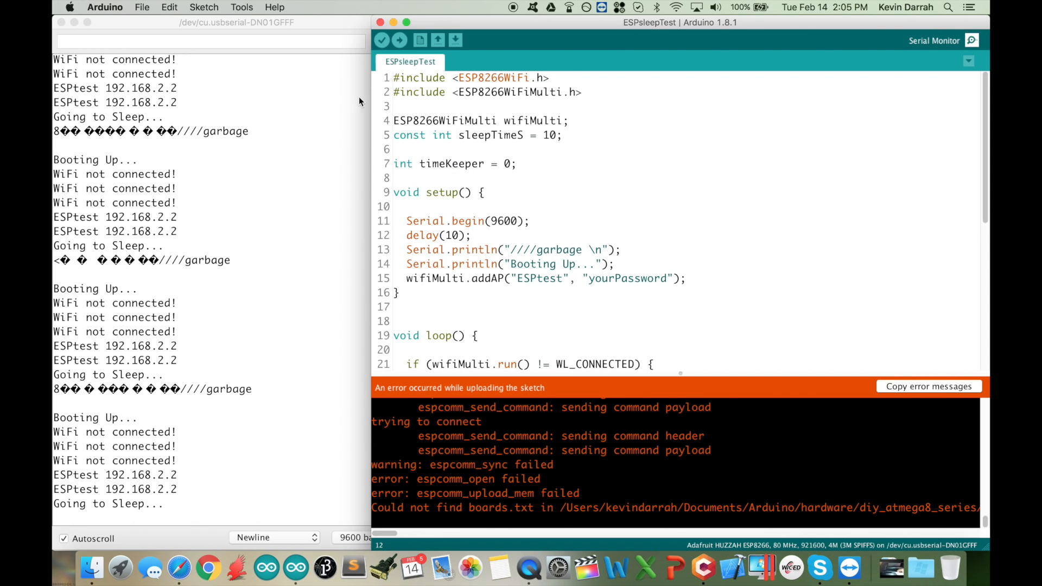
{"action": "left_click", "coordinate": [241, 8]}
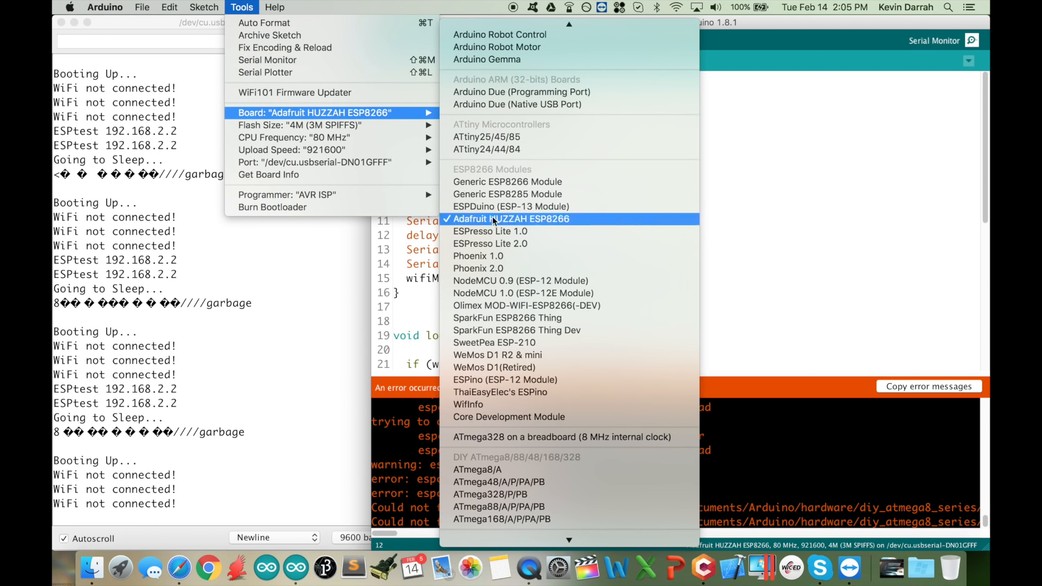
{"action": "mouse_move", "coordinate": [495, 417]}
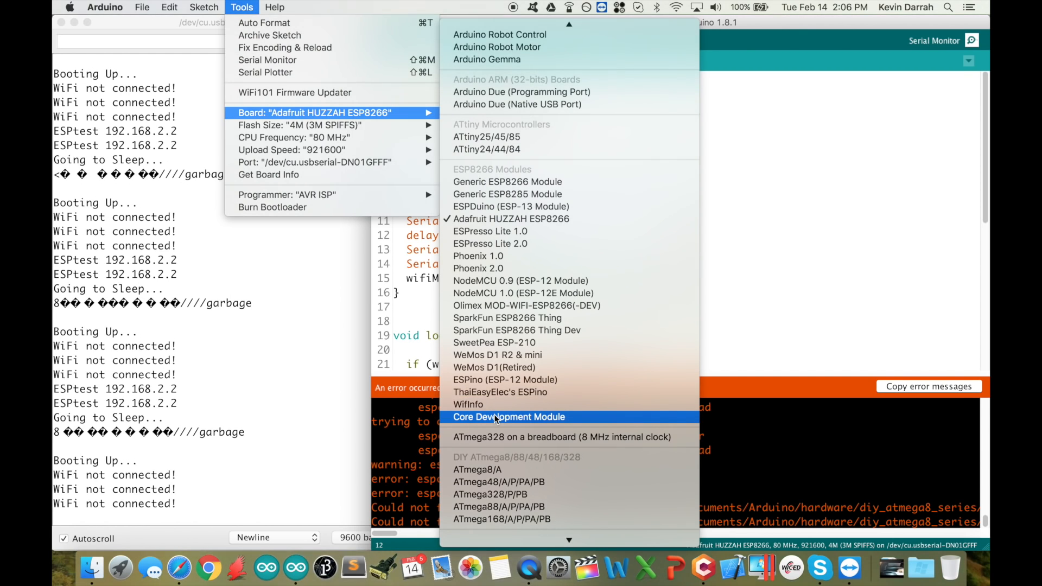
{"action": "mouse_move", "coordinate": [495, 404]}
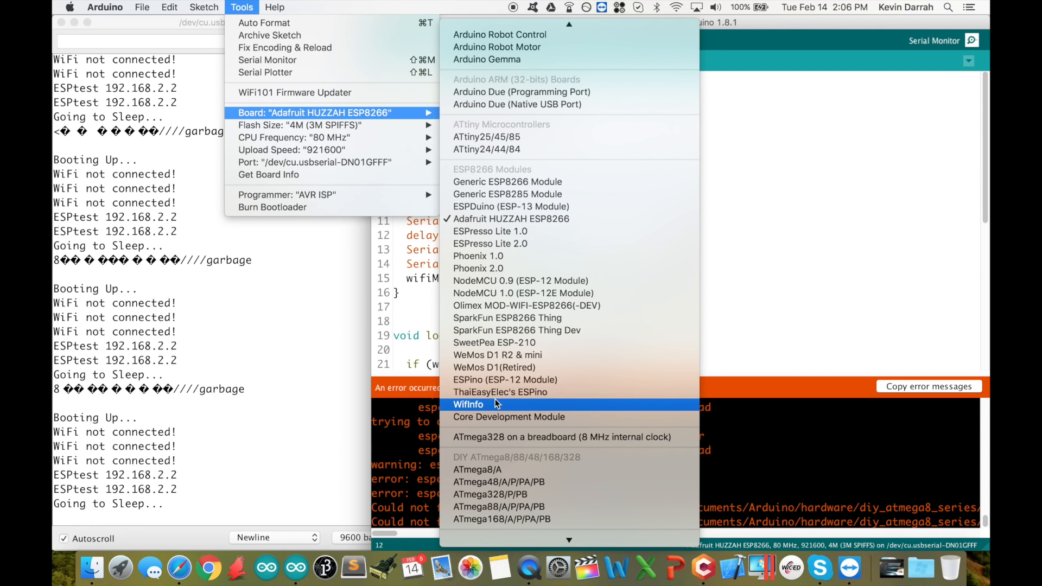
{"action": "mouse_move", "coordinate": [495, 219]}
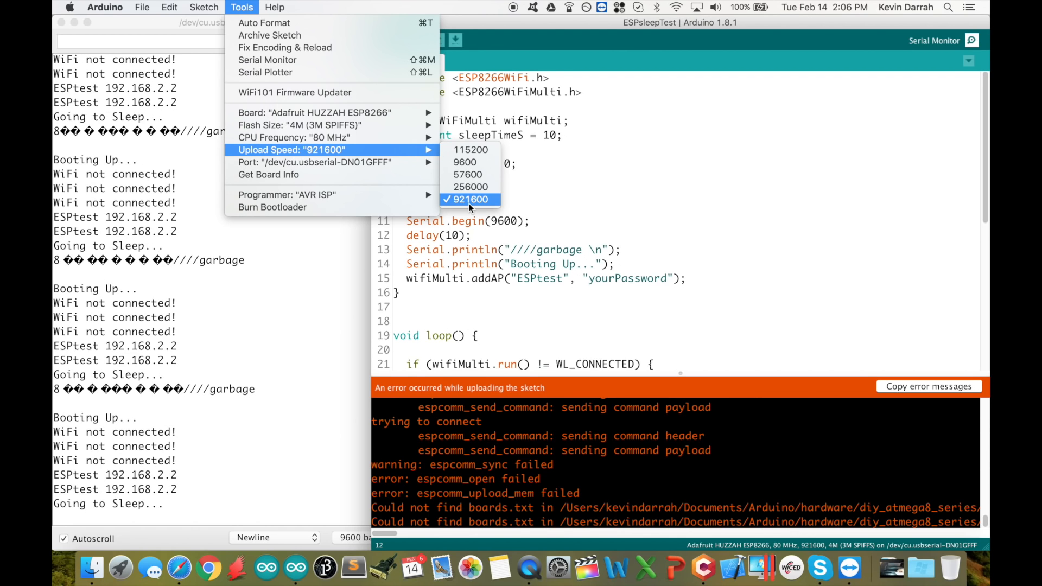
{"action": "mouse_move", "coordinate": [470, 149]}
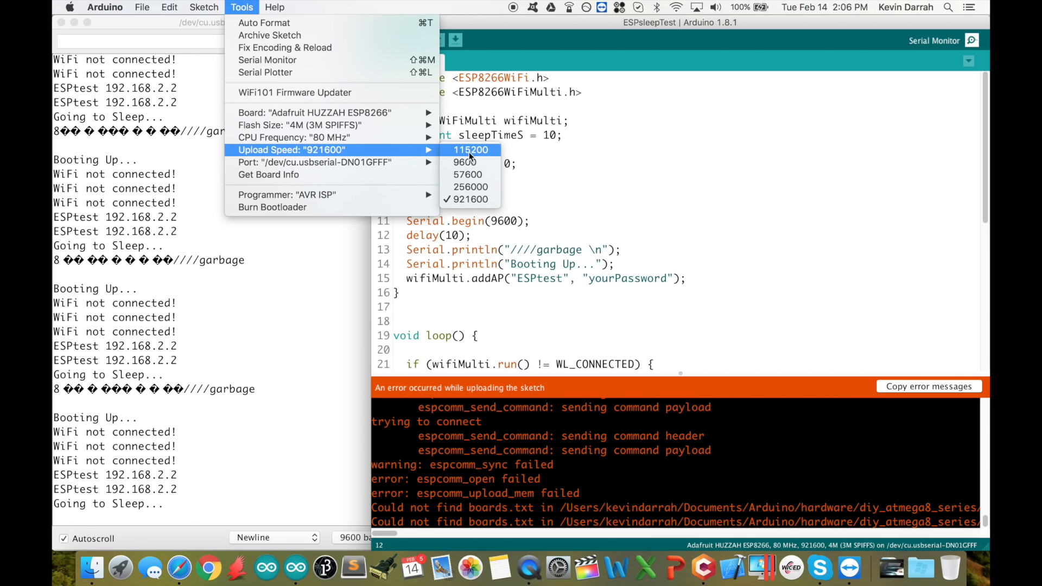
{"action": "mouse_move", "coordinate": [474, 159]}
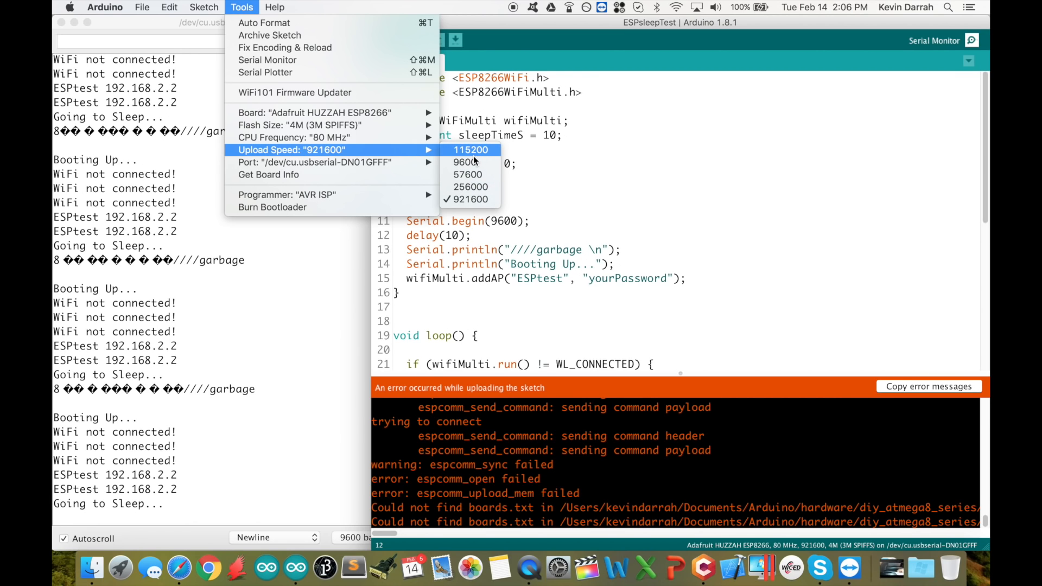
{"action": "mouse_move", "coordinate": [316, 162]}
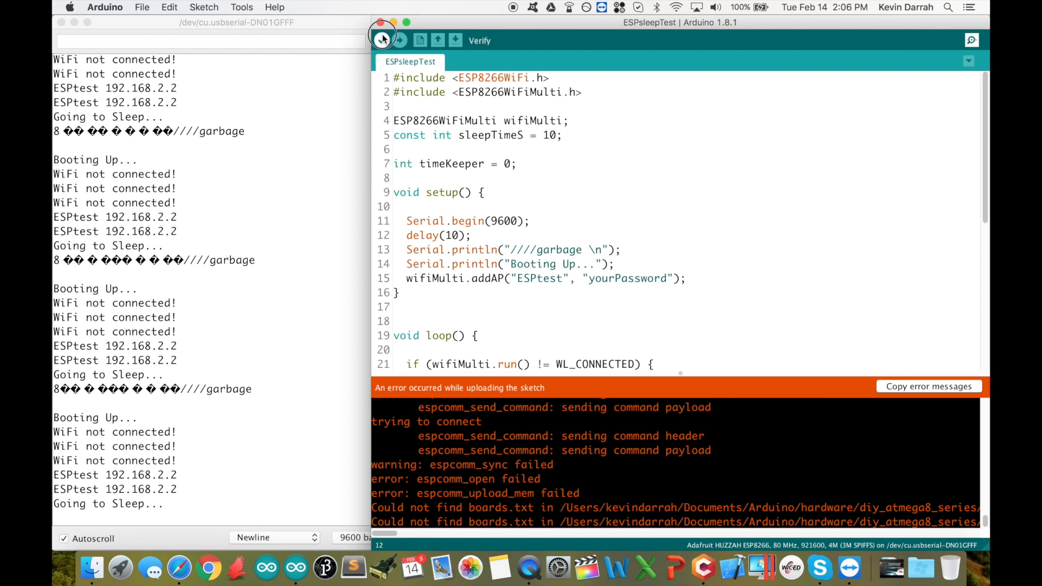
Step: Verify the ESPsleepTest sketch compiles, then start uploading it to the HUZZAH board
{"action": "left_click", "coordinate": [381, 40]}
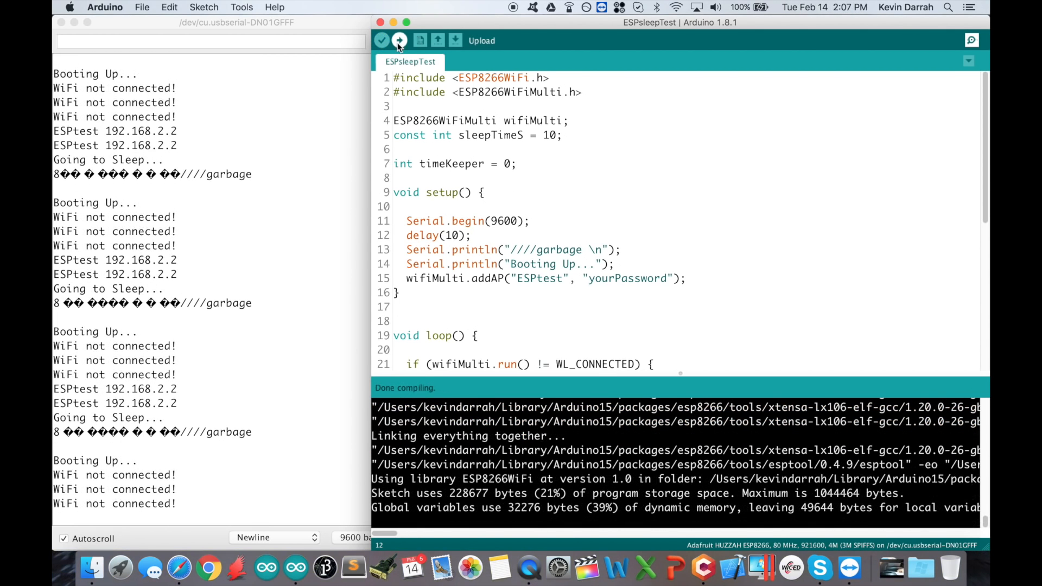
{"action": "left_click", "coordinate": [399, 41]}
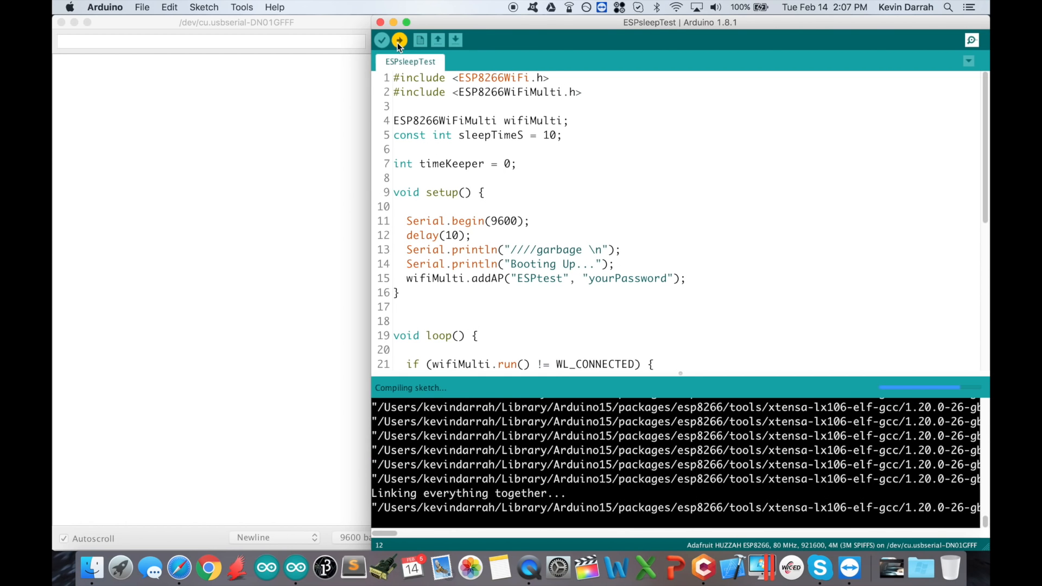
{"action": "left_click", "coordinate": [398, 40]}
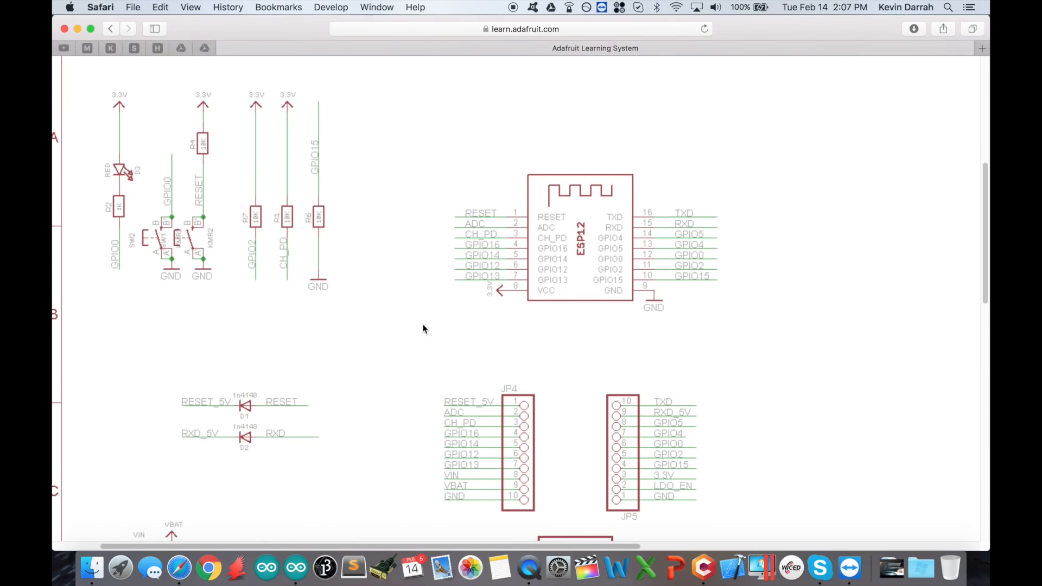
{"action": "mouse_move", "coordinate": [160, 185]}
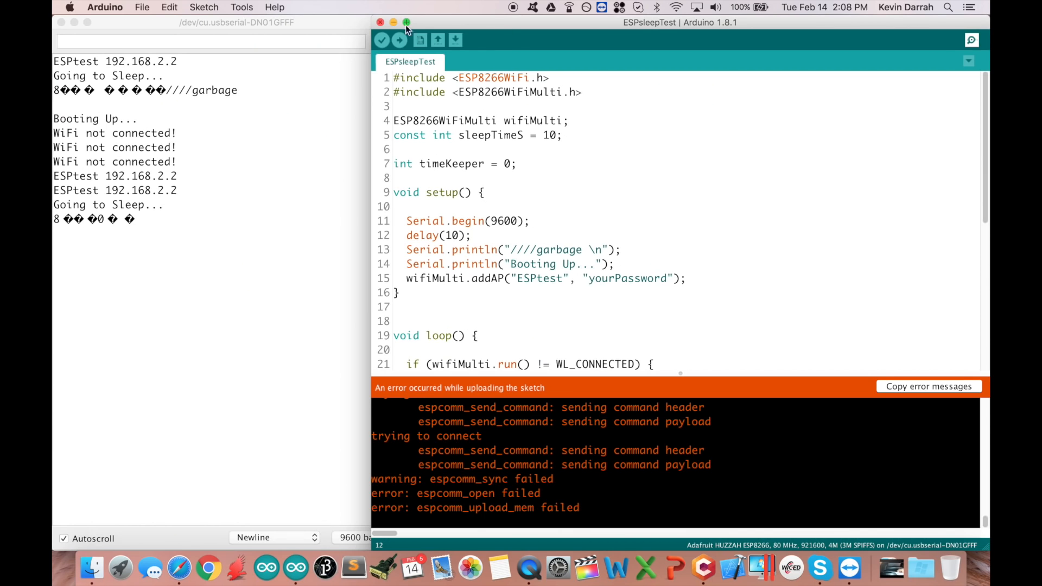
Step: Retry the upload past the espcomm error until it reaches Done uploading on the HUZZAH board
{"action": "left_click", "coordinate": [399, 41]}
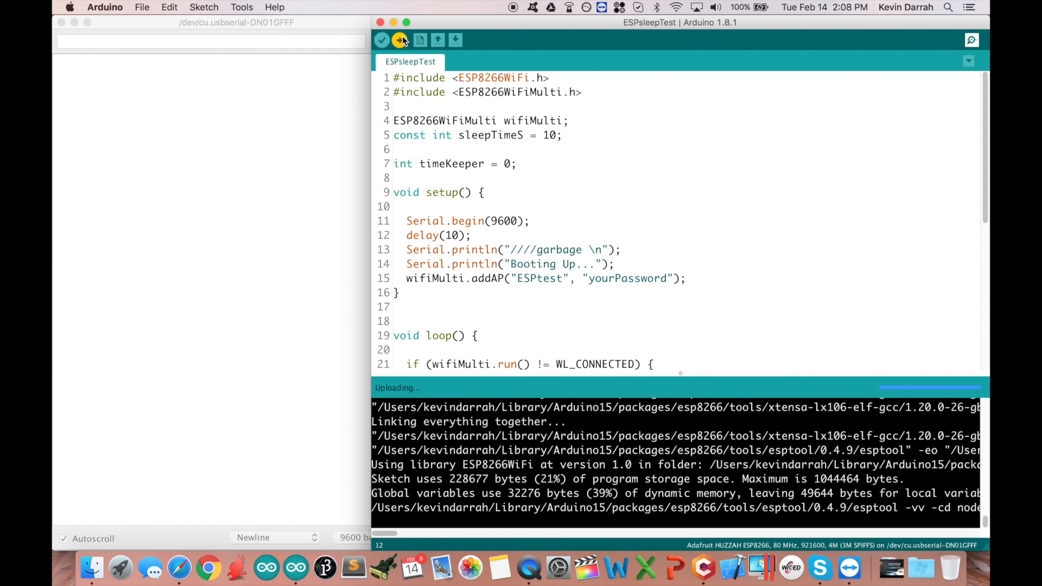
{"action": "left_click", "coordinate": [400, 40]}
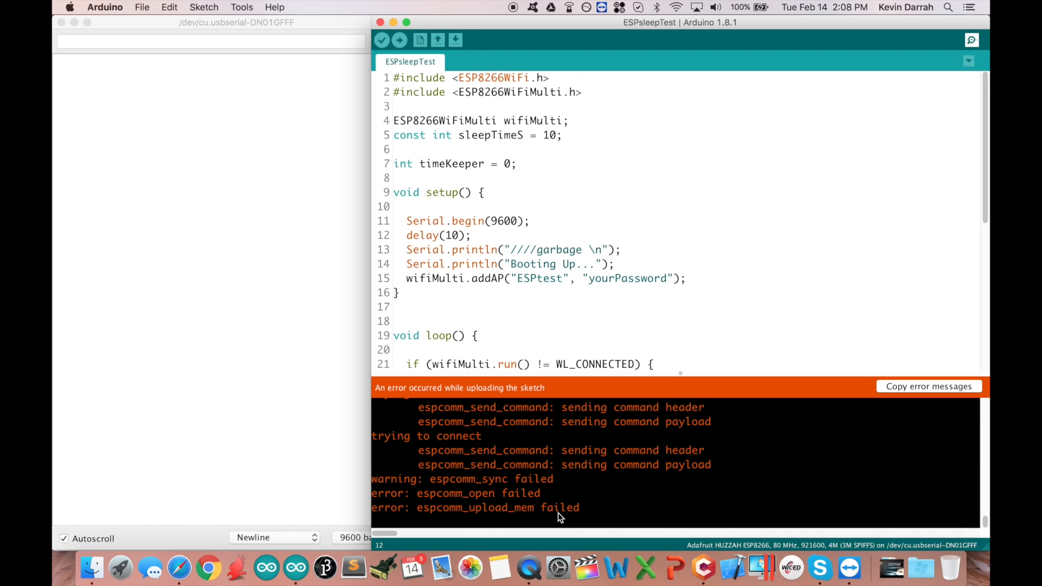
{"action": "mouse_move", "coordinate": [547, 517]}
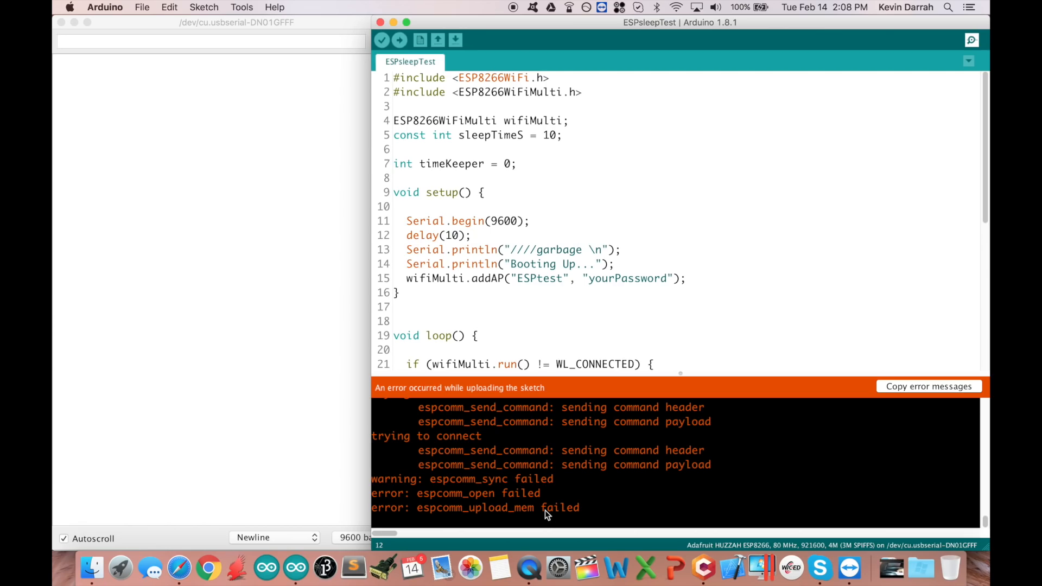
{"action": "left_click", "coordinate": [399, 40]}
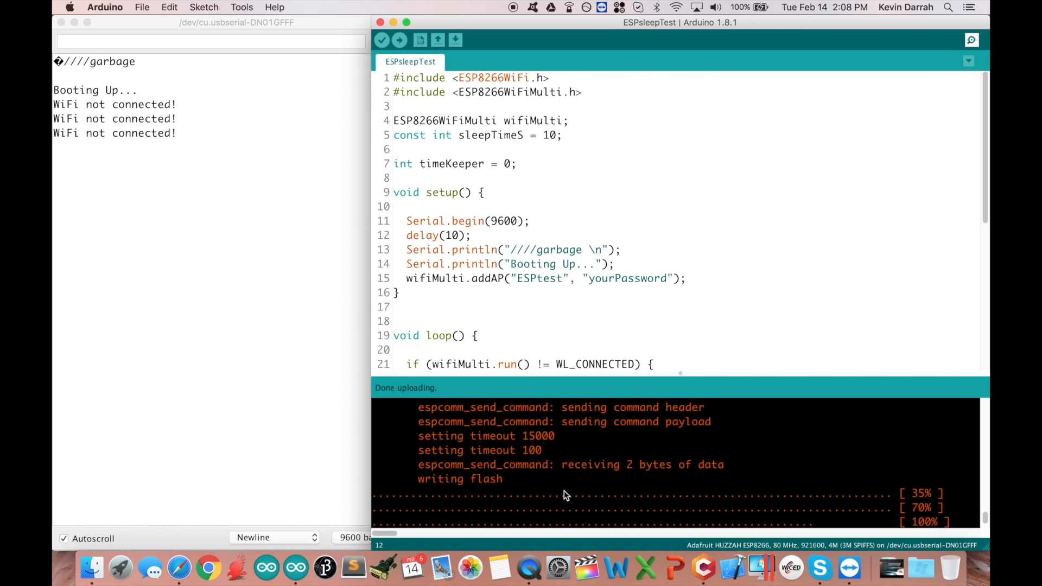
{"action": "mouse_move", "coordinate": [611, 484]}
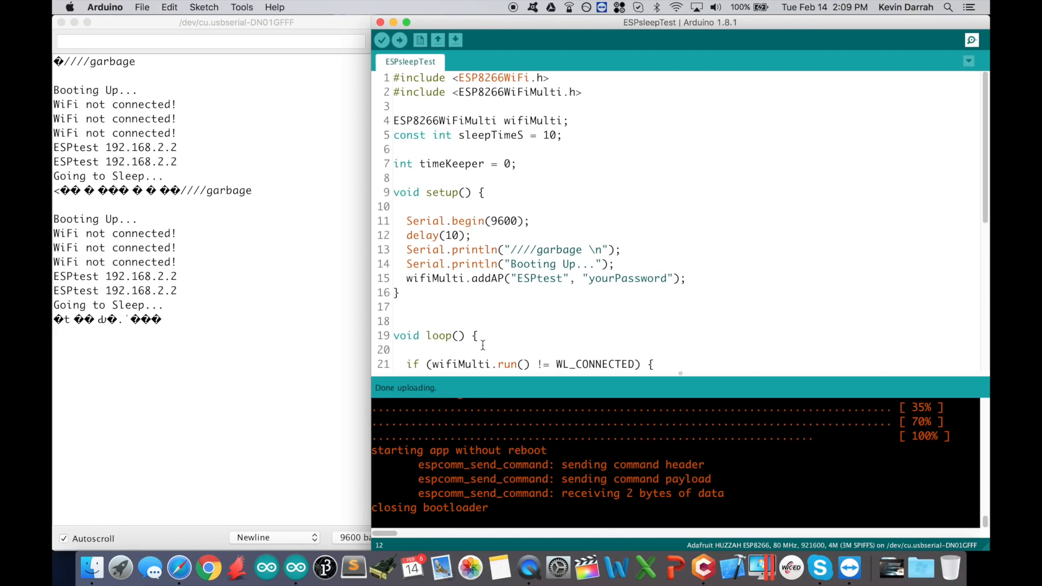
{"action": "left_click", "coordinate": [400, 40]}
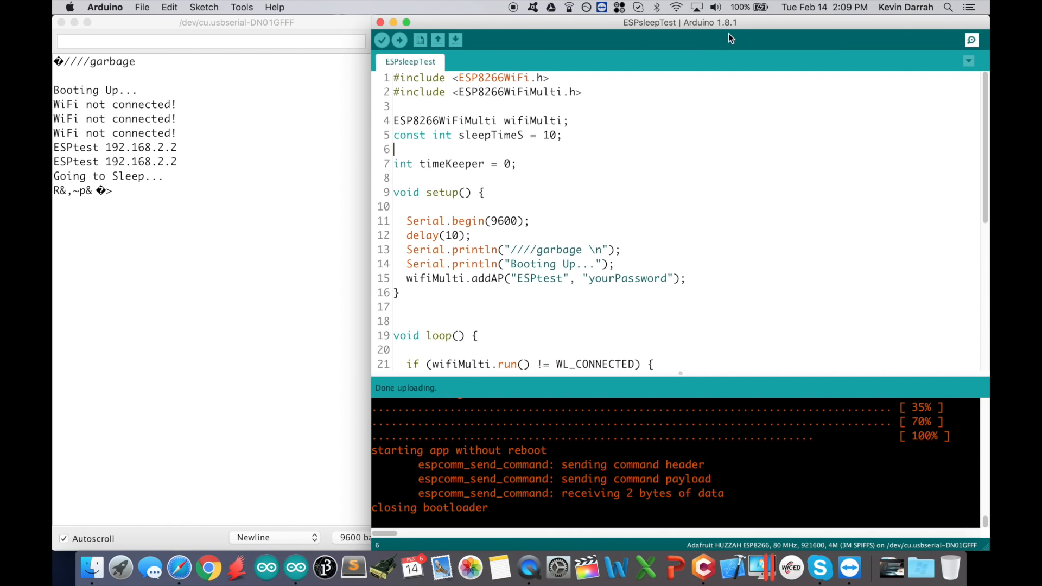
{"action": "mouse_move", "coordinate": [723, 34]}
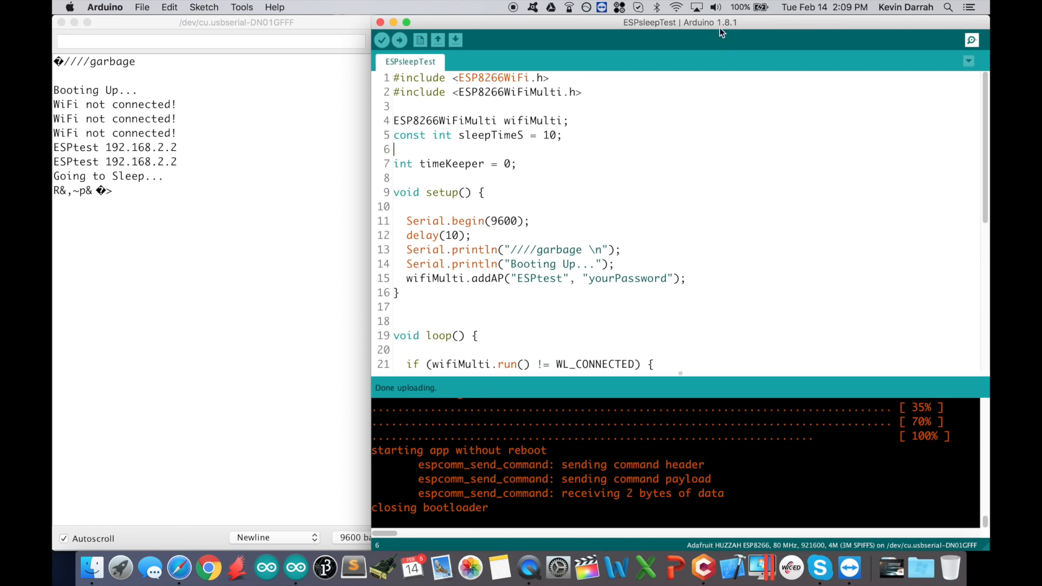
{"action": "mouse_move", "coordinate": [644, 187]}
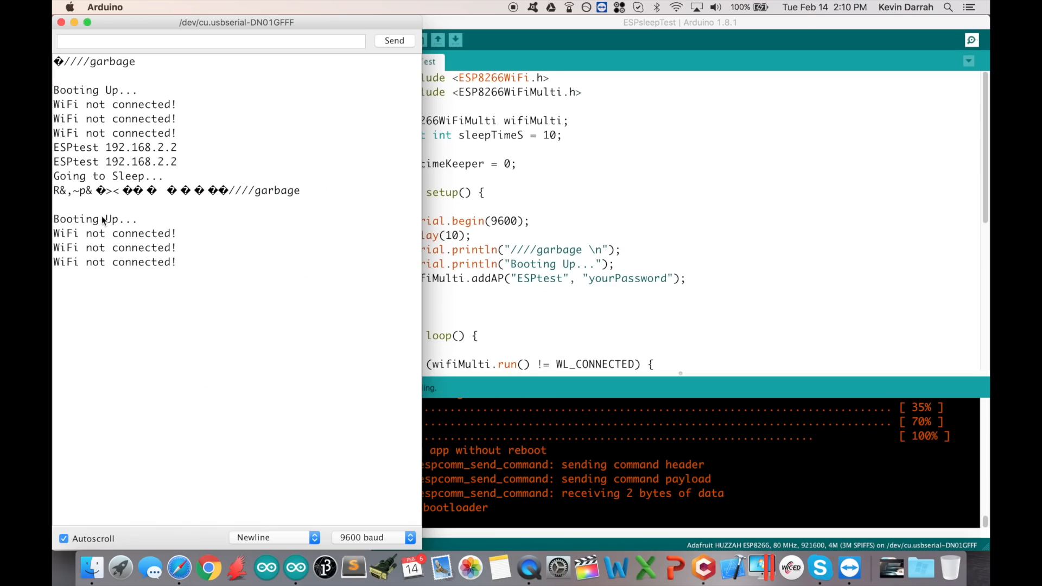
{"action": "mouse_move", "coordinate": [138, 241]}
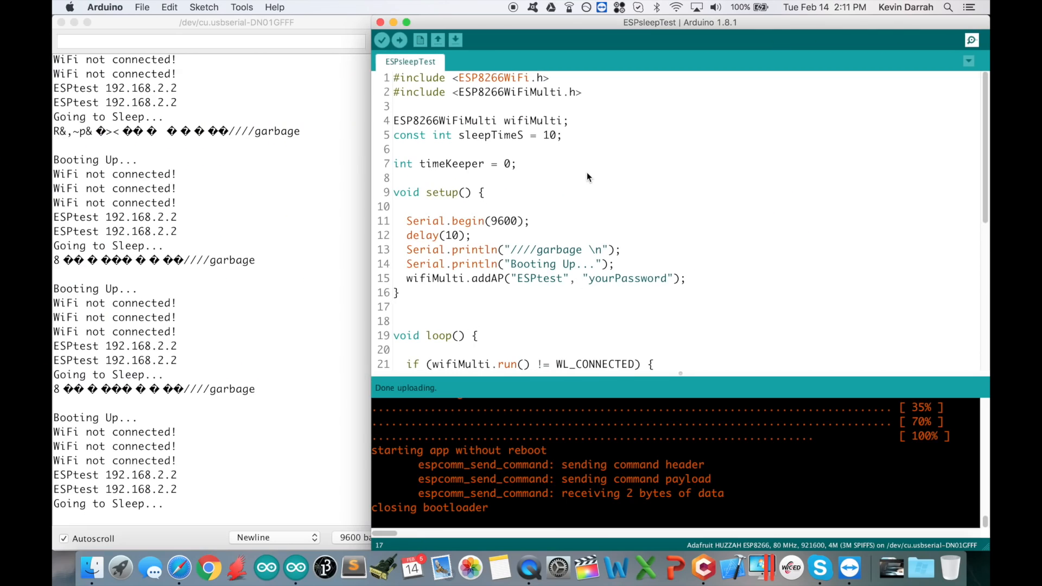
{"action": "mouse_move", "coordinate": [574, 158]}
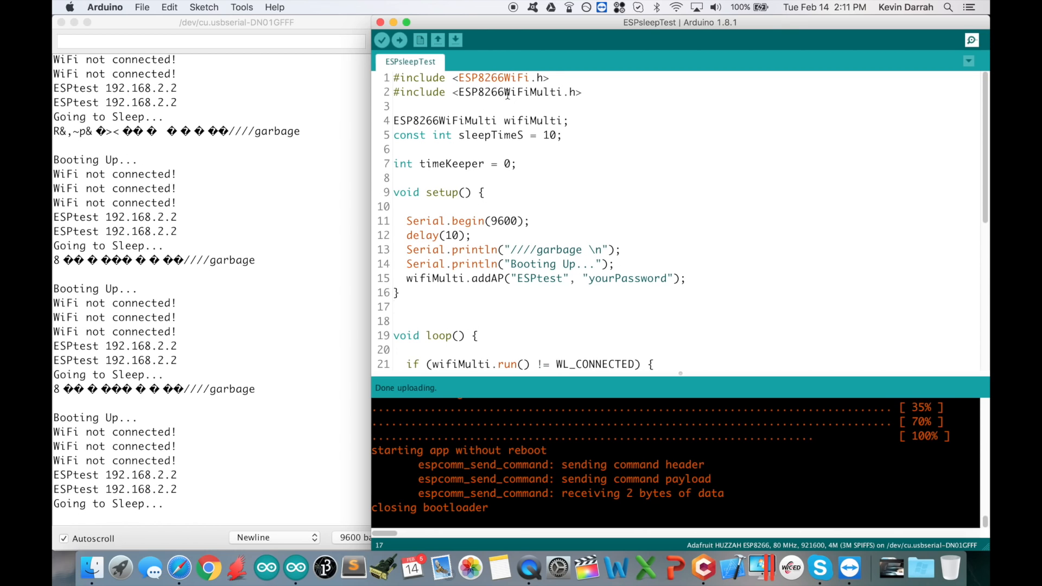
{"action": "double_click", "coordinate": [538, 92]}
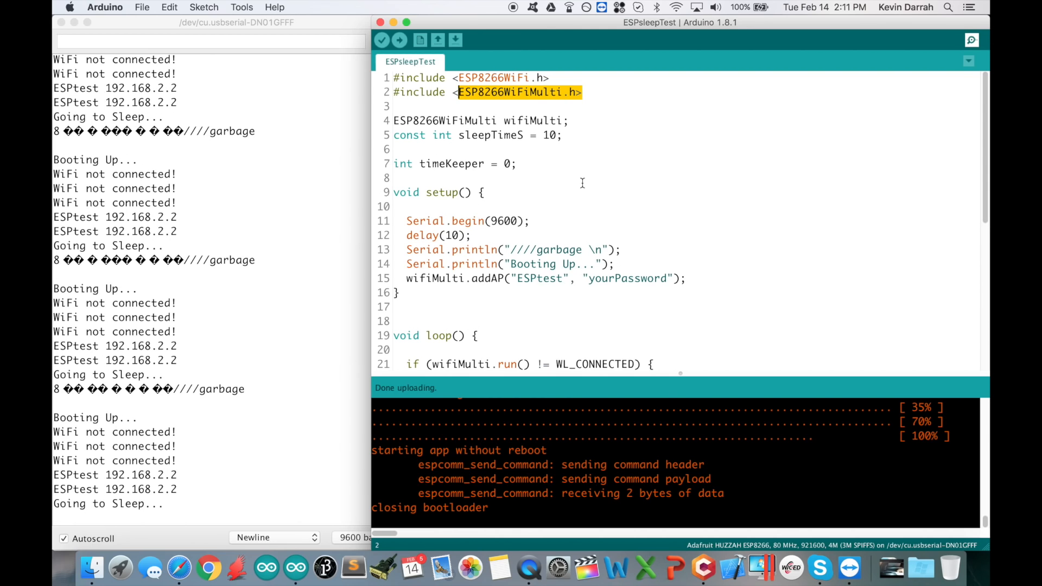
{"action": "mouse_move", "coordinate": [532, 184]}
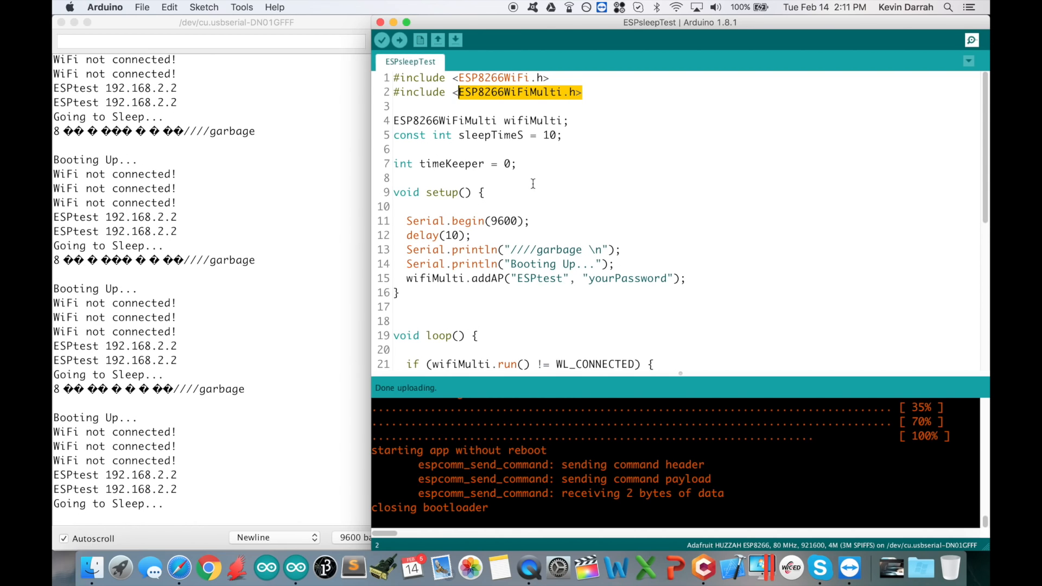
{"action": "mouse_move", "coordinate": [617, 277]}
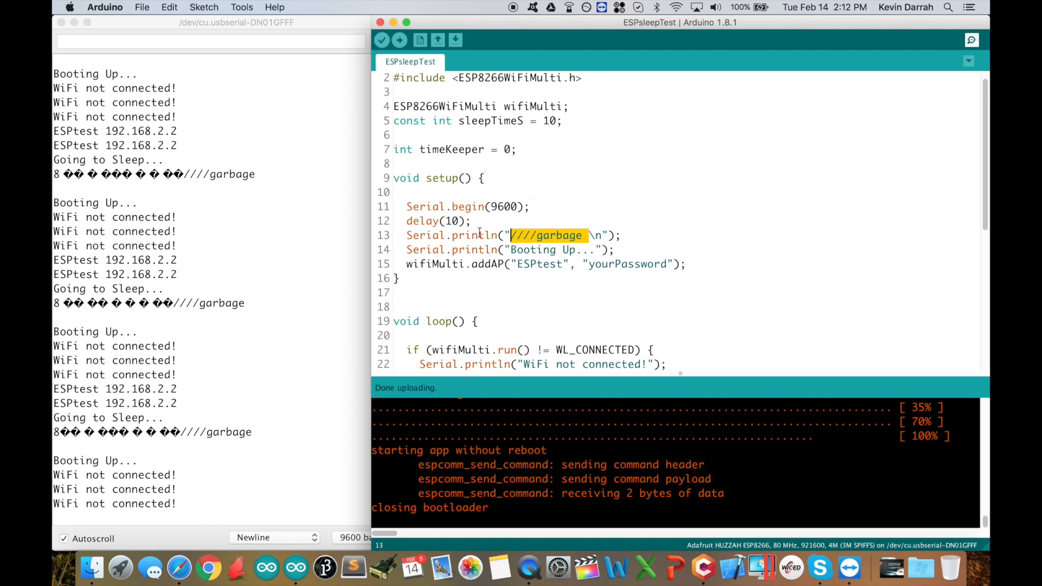
{"action": "mouse_move", "coordinate": [103, 308]}
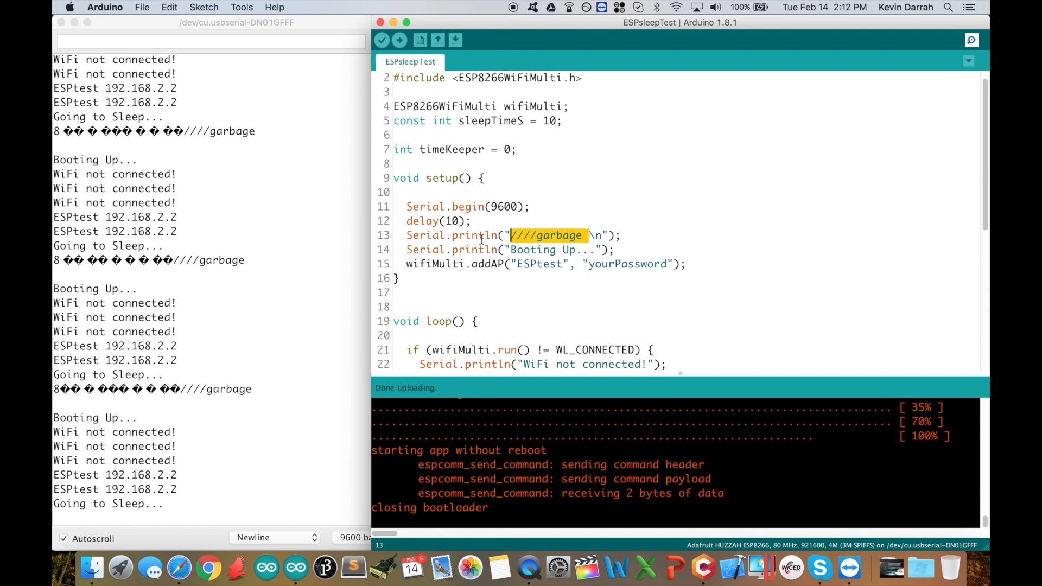
{"action": "mouse_move", "coordinate": [482, 250]}
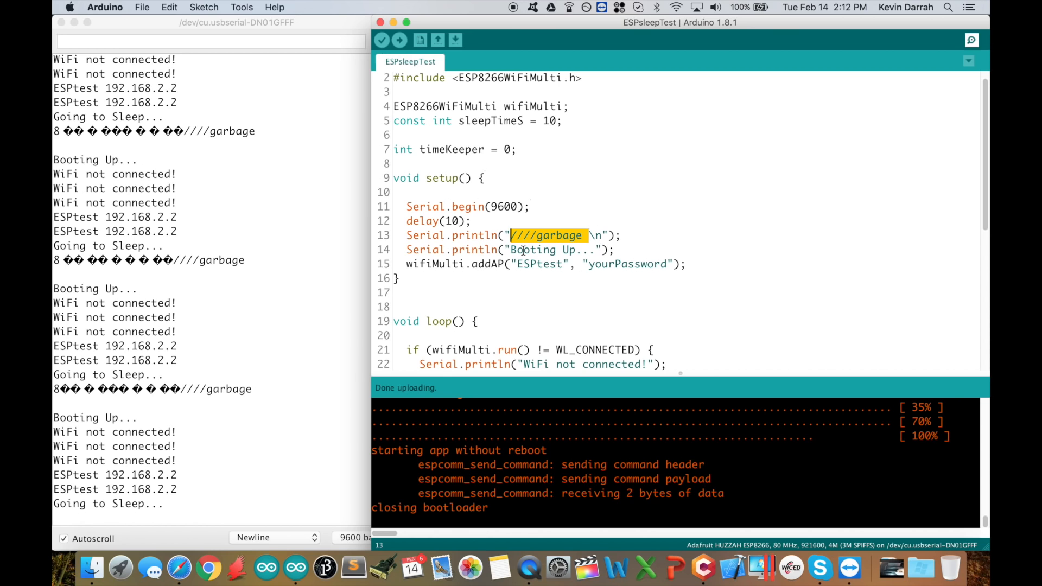
{"action": "mouse_move", "coordinate": [539, 250]}
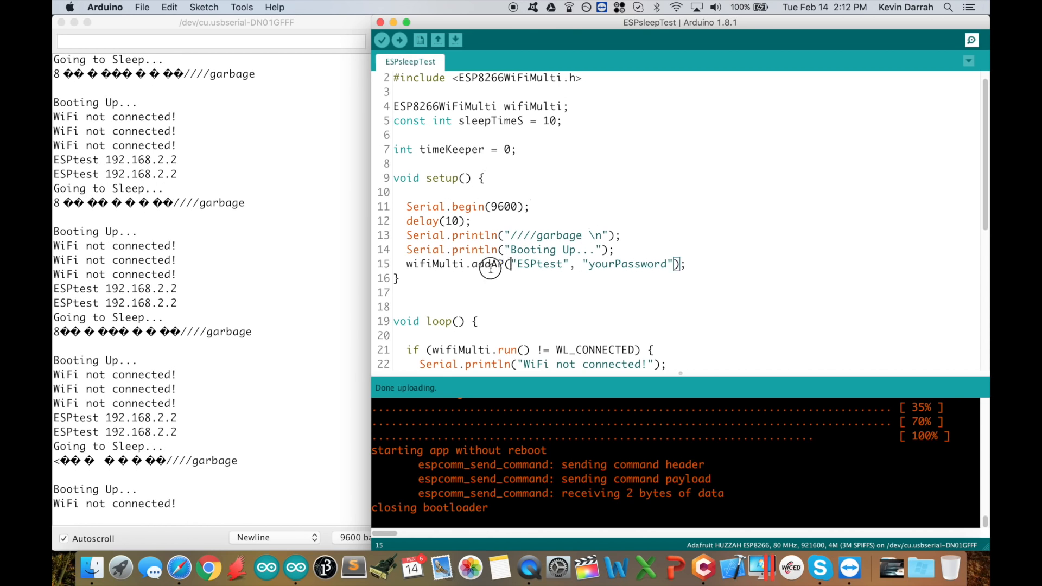
{"action": "double_click", "coordinate": [538, 264]}
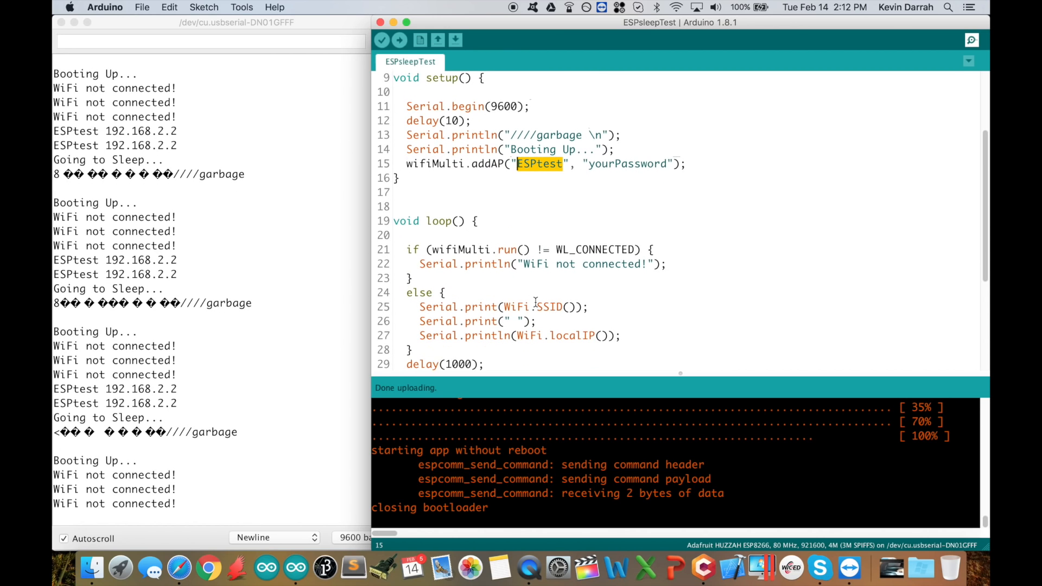
{"action": "scroll", "scroll_direction": "down", "scroll_amount": 3}
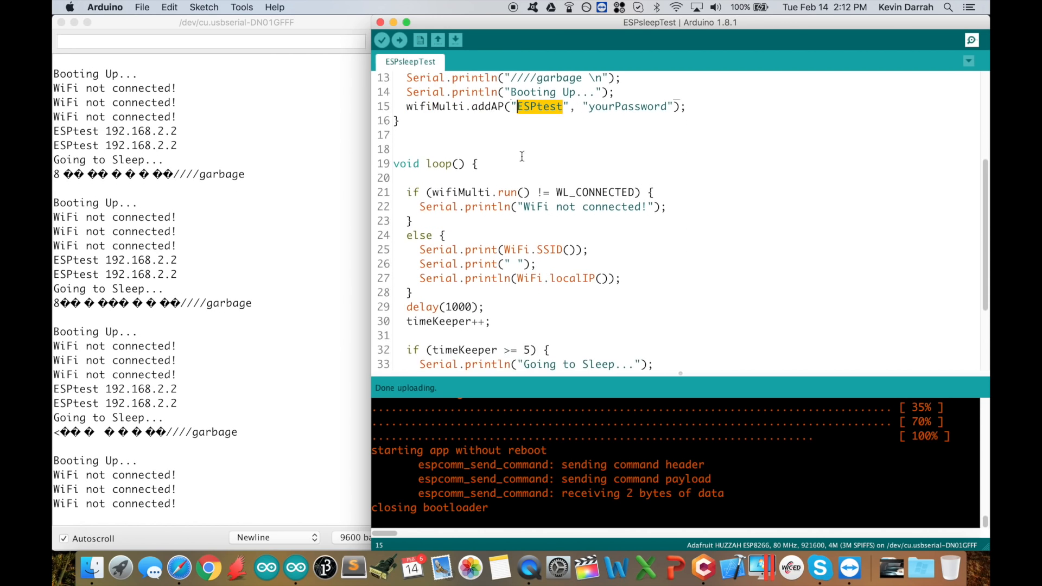
{"action": "scroll", "scroll_direction": "down", "scroll_amount": 3}
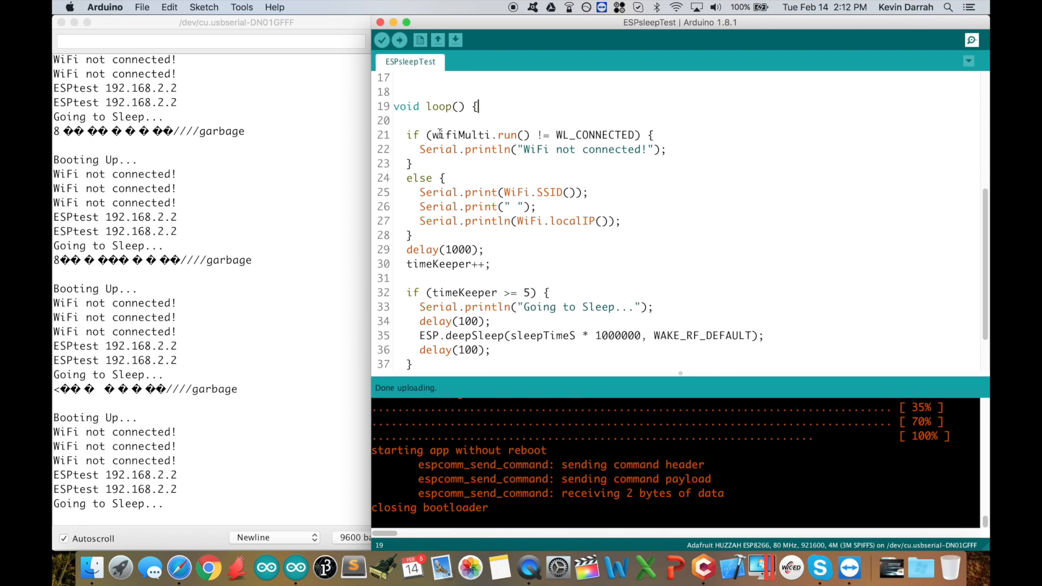
{"action": "left_click_drag", "start_coordinate": [536, 149], "coordinate": [615, 149]}
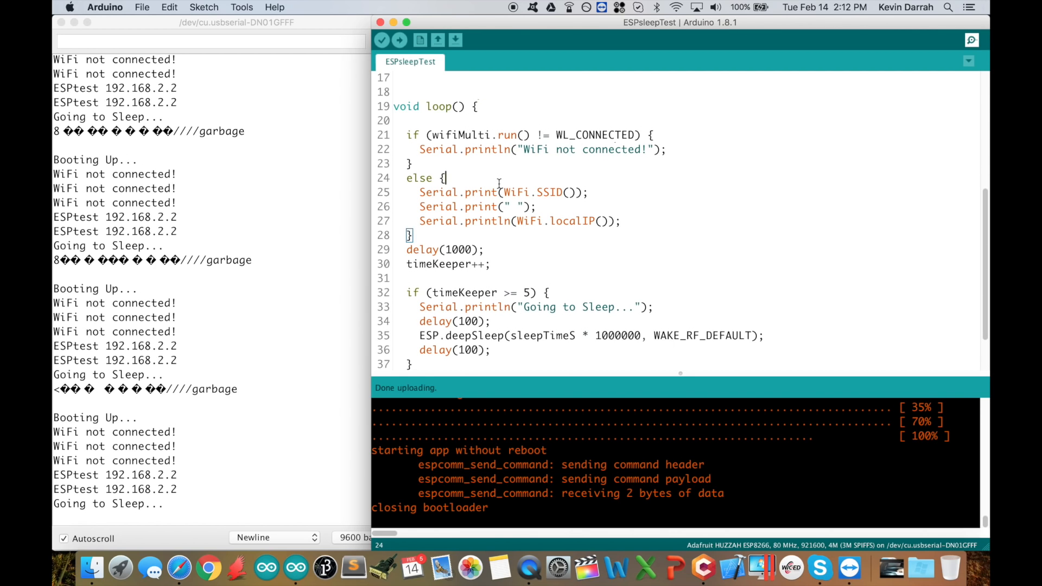
{"action": "double_click", "coordinate": [545, 192]}
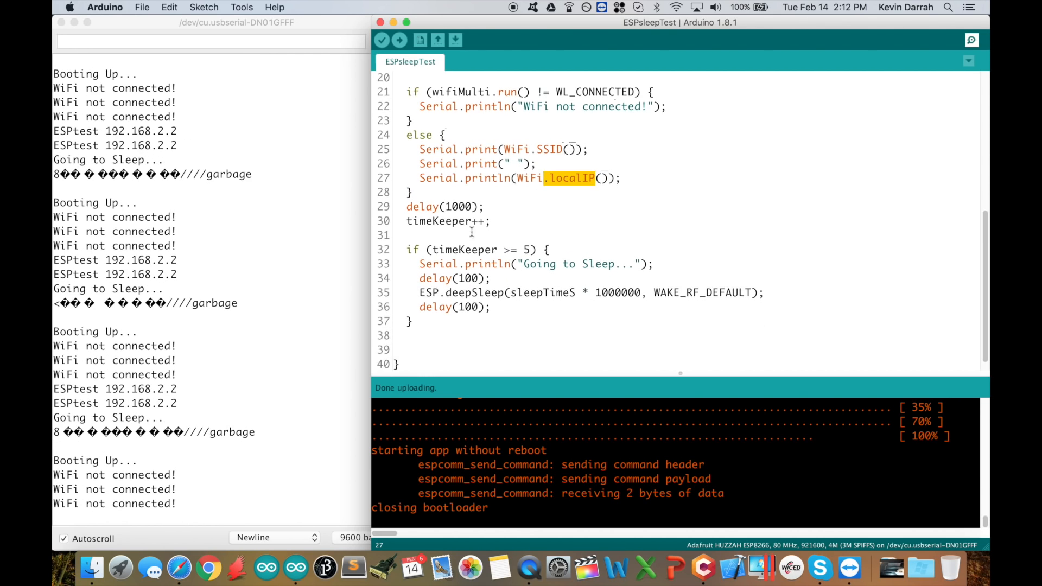
{"action": "double_click", "coordinate": [458, 206]}
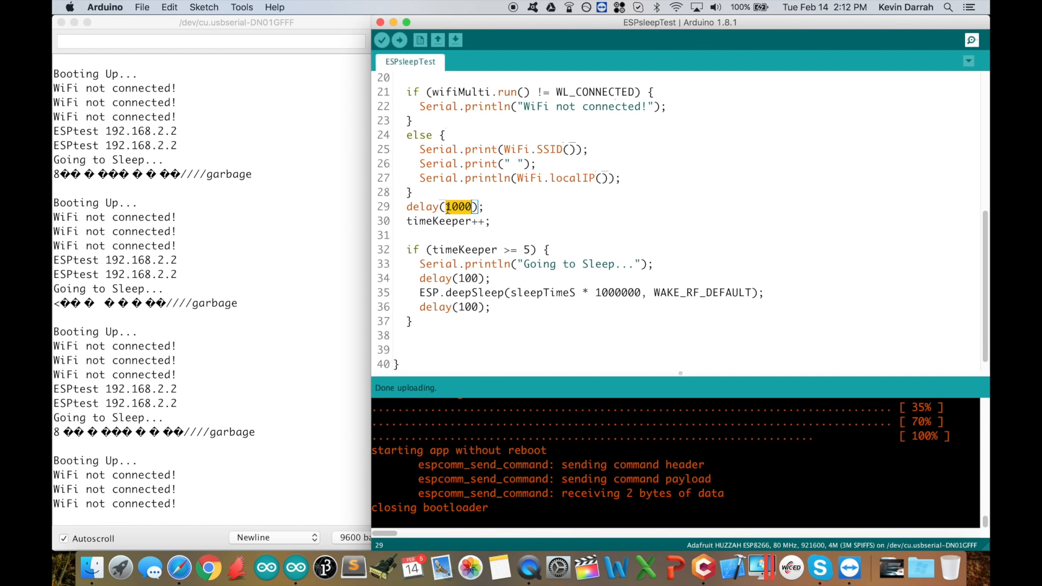
{"action": "mouse_move", "coordinate": [478, 224]}
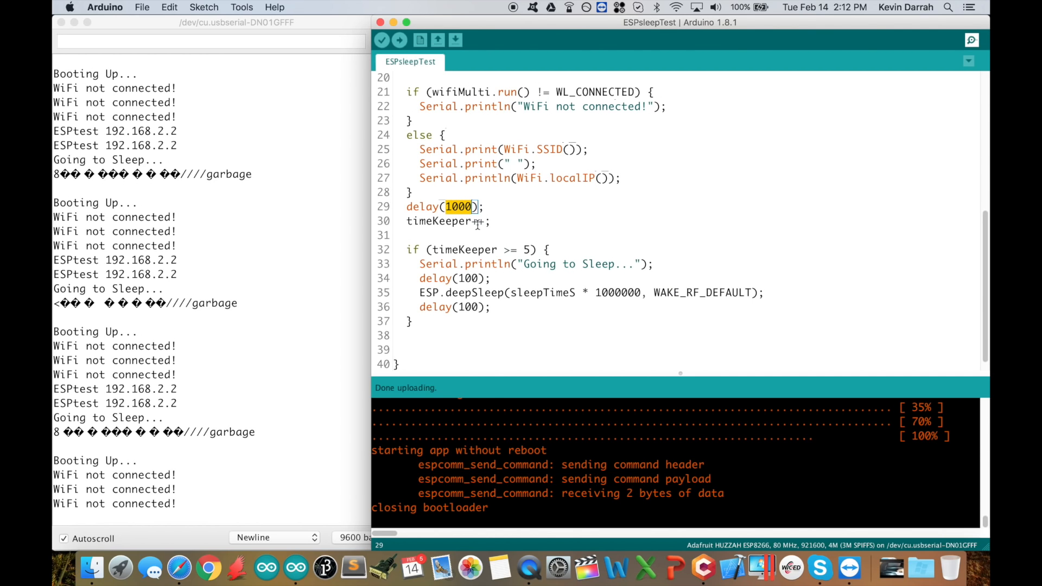
{"action": "double_click", "coordinate": [438, 222]}
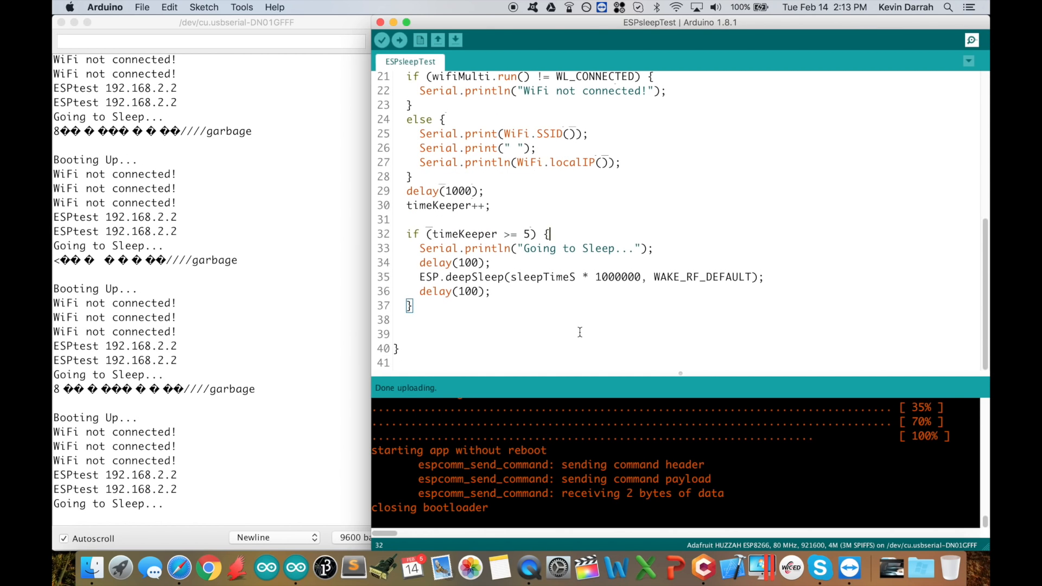
{"action": "double_click", "coordinate": [429, 277]}
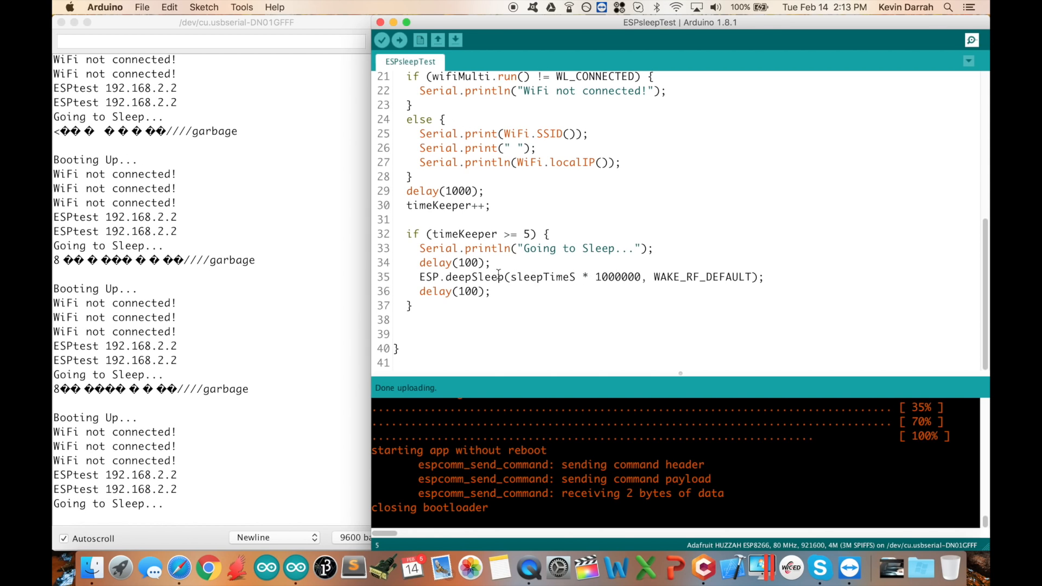
{"action": "double_click", "coordinate": [484, 277]}
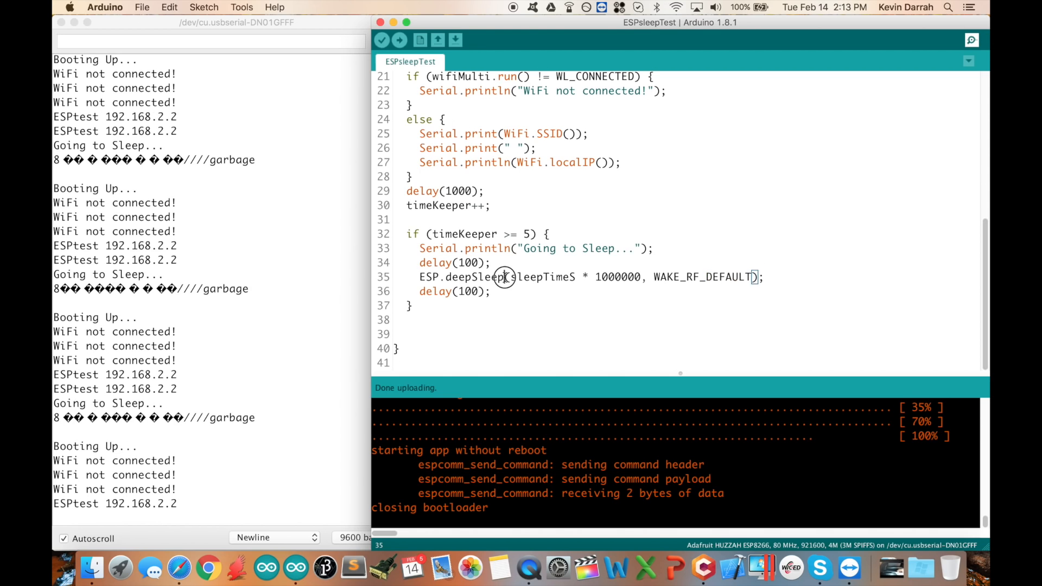
{"action": "double_click", "coordinate": [460, 277]}
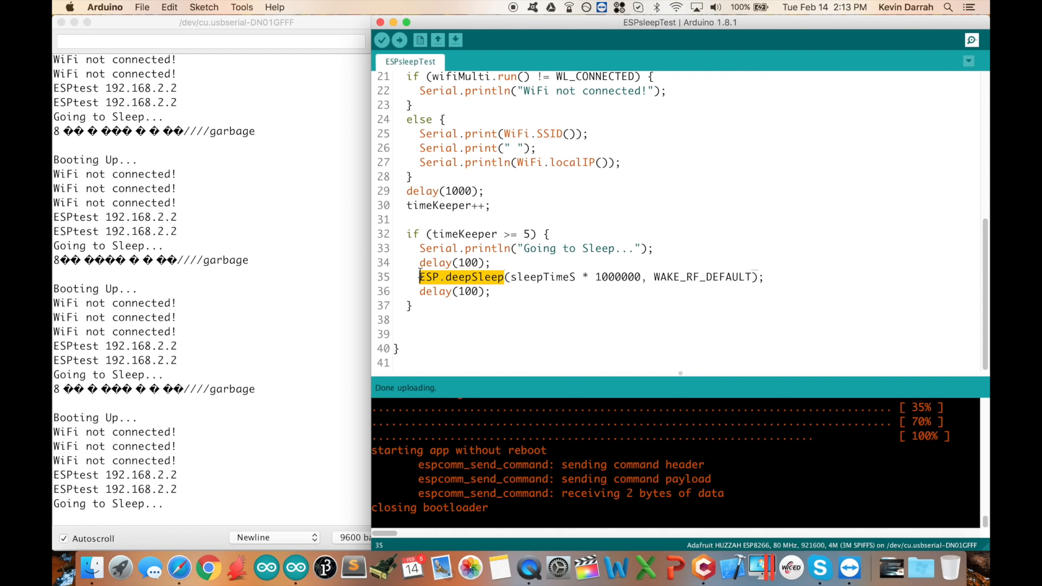
{"action": "mouse_move", "coordinate": [532, 330]}
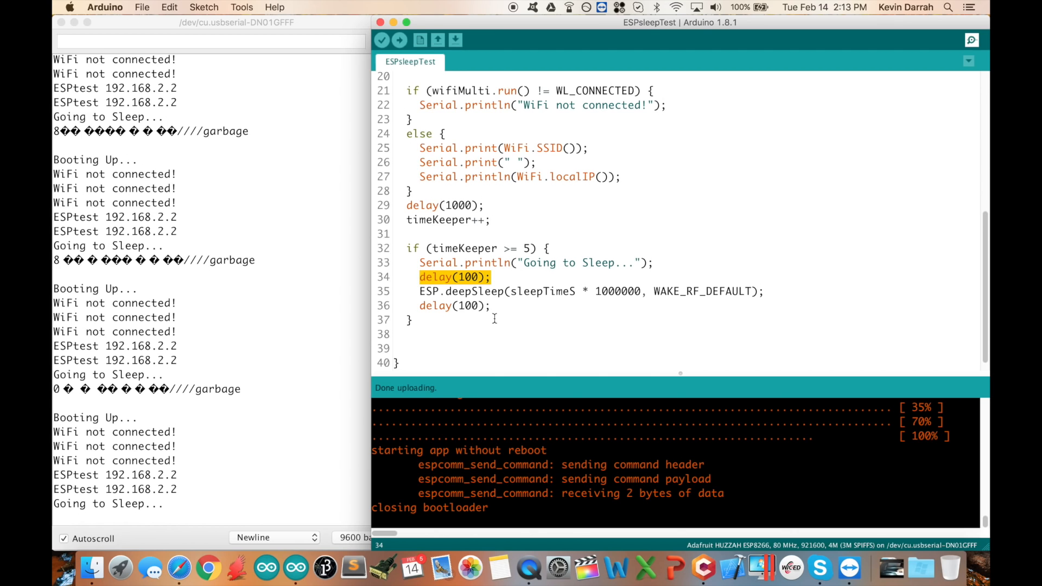
{"action": "mouse_move", "coordinate": [495, 318]}
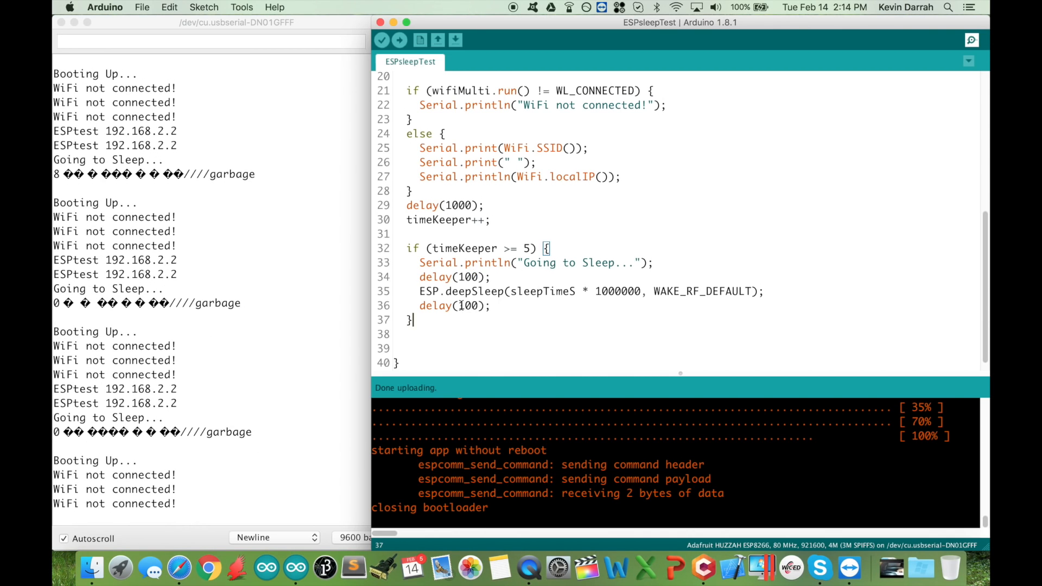
{"action": "mouse_move", "coordinate": [476, 282]}
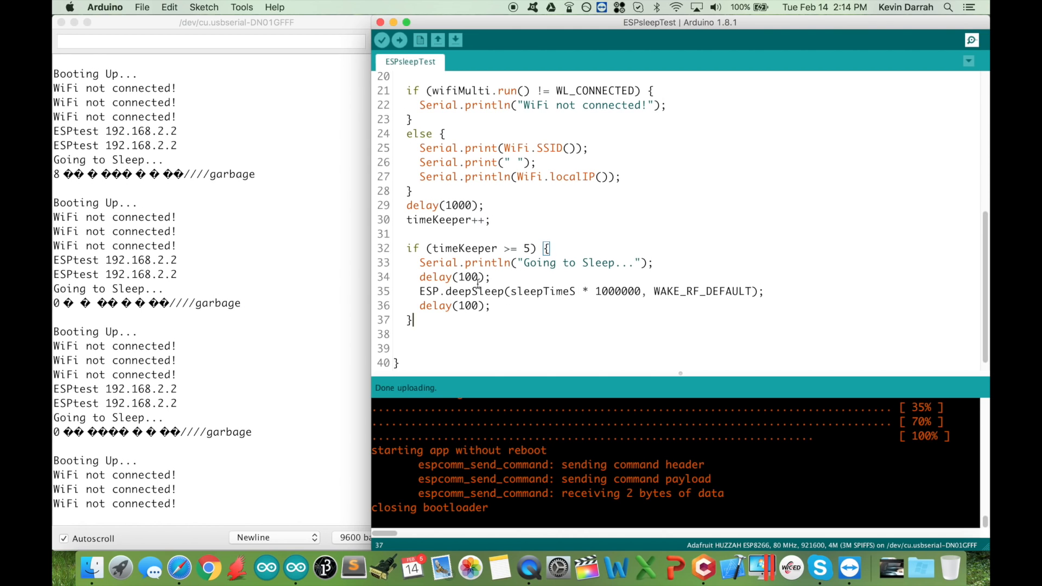
{"action": "double_click", "coordinate": [436, 277]}
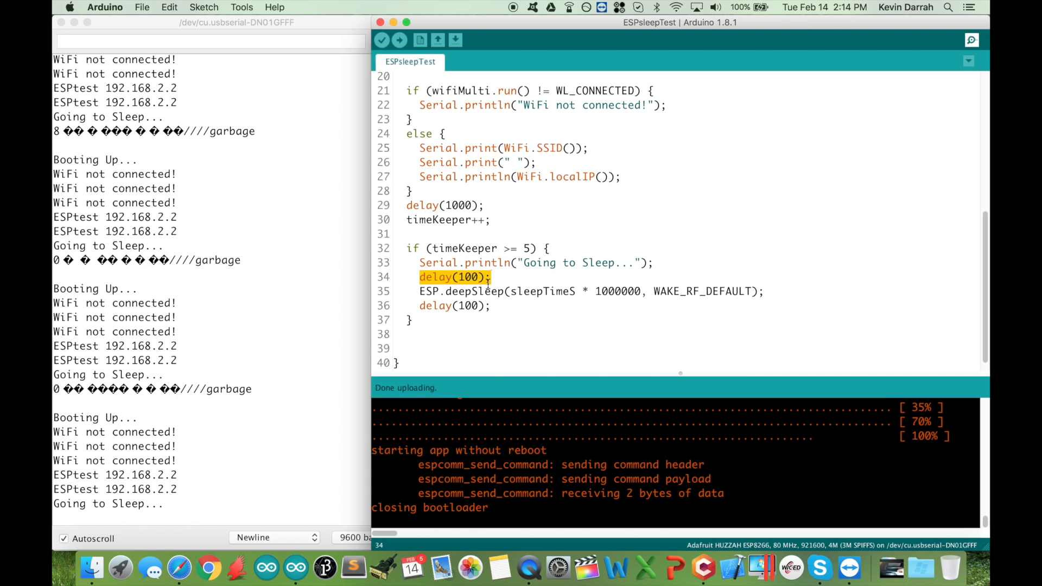
{"action": "mouse_move", "coordinate": [593, 310]}
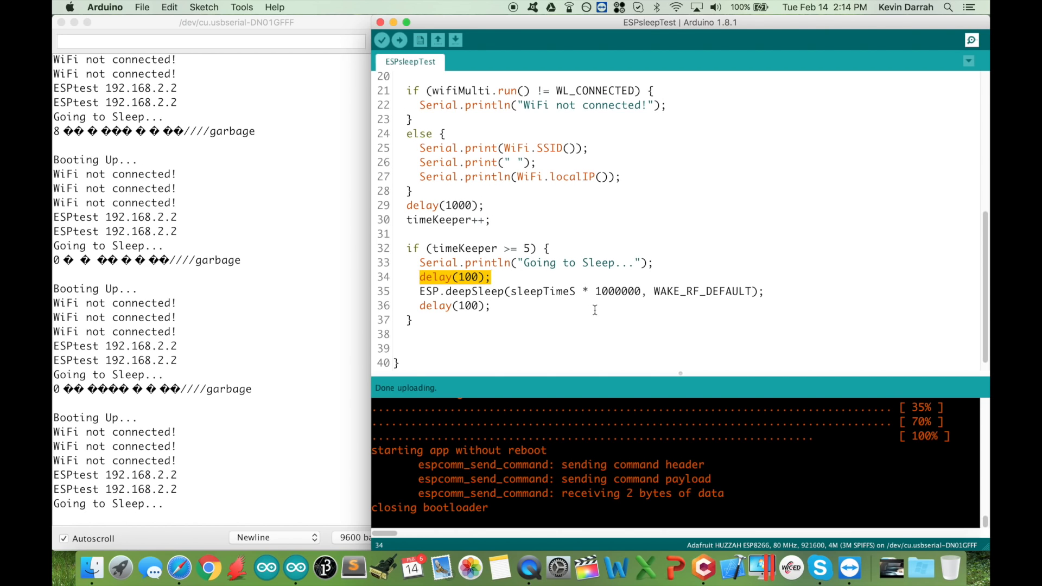
{"action": "mouse_move", "coordinate": [573, 177]}
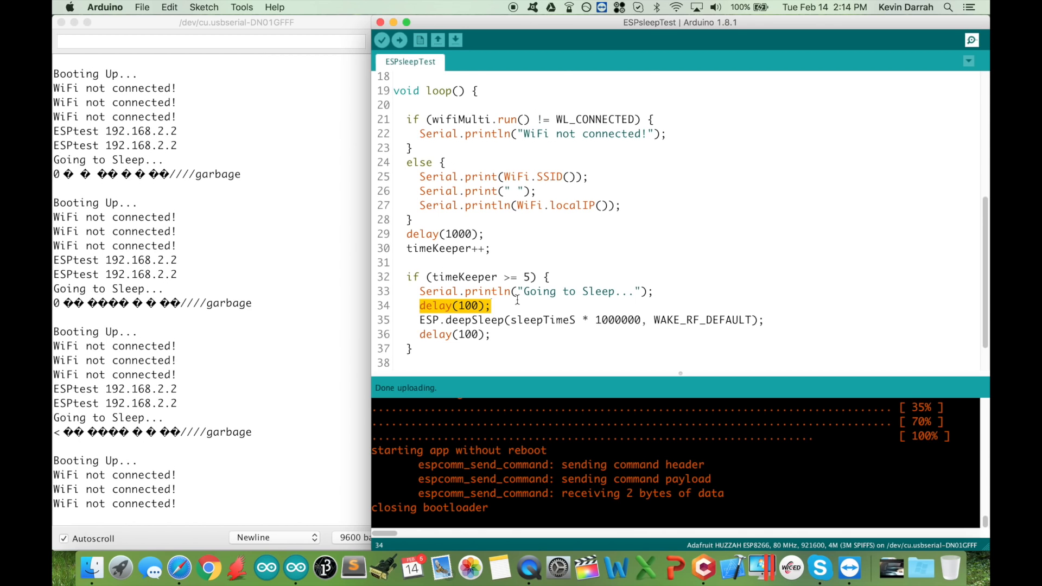
{"action": "scroll", "scroll_direction": "down", "scroll_amount": 3}
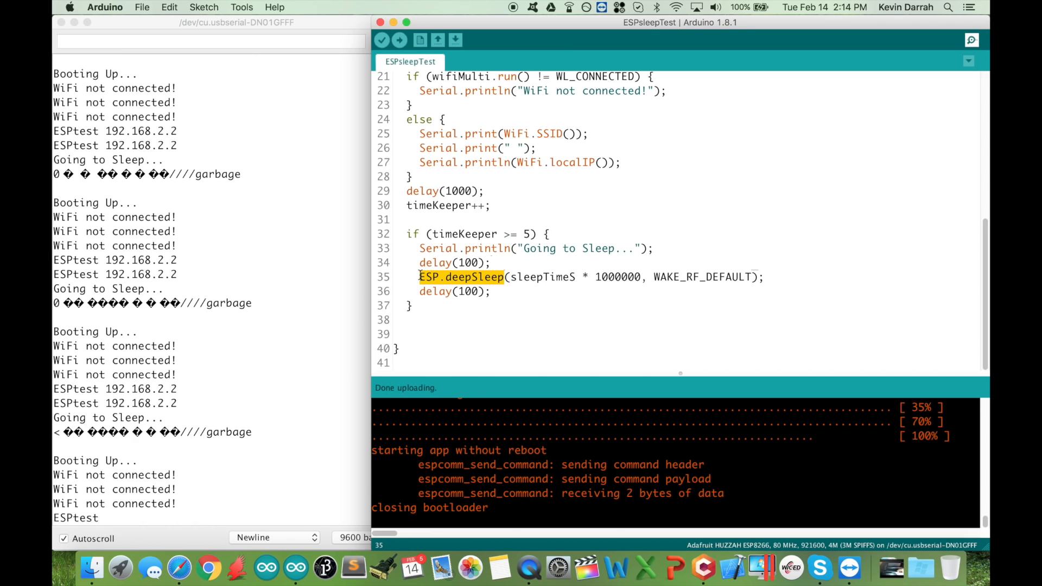
{"action": "scroll", "scroll_direction": "down", "scroll_amount": 3}
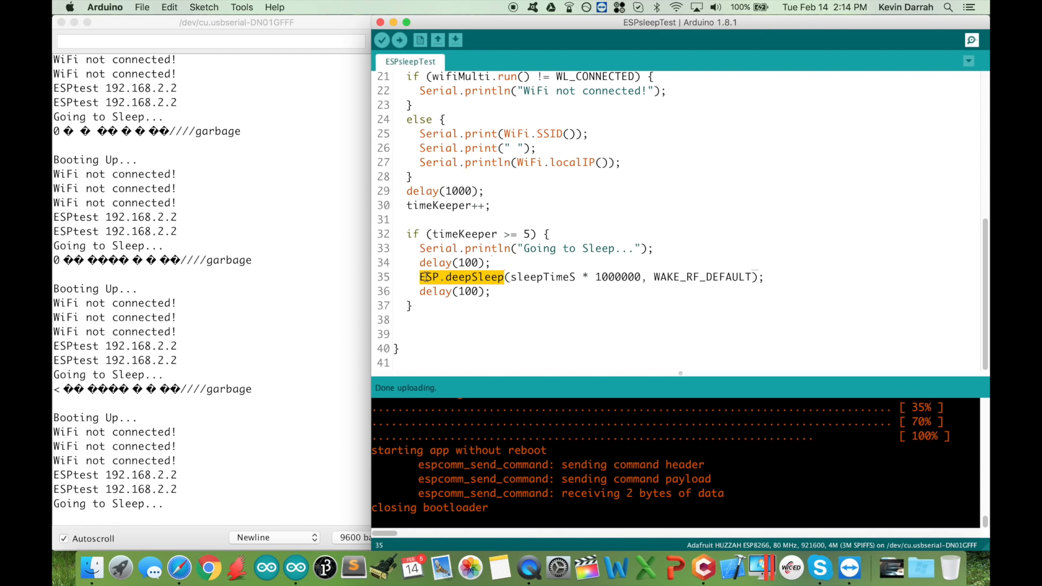
{"action": "left_click", "coordinate": [755, 276]}
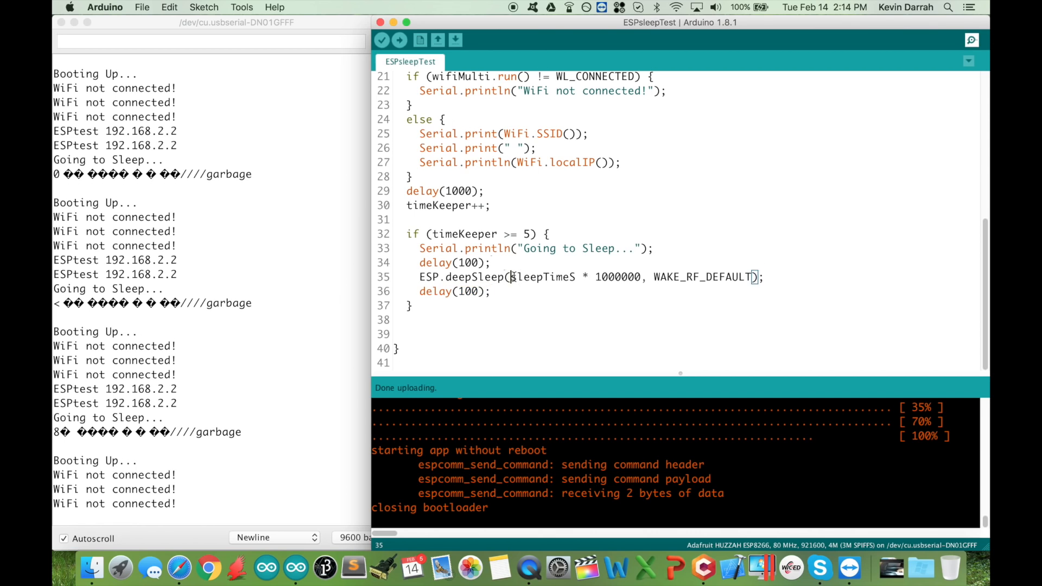
{"action": "double_click", "coordinate": [454, 290]}
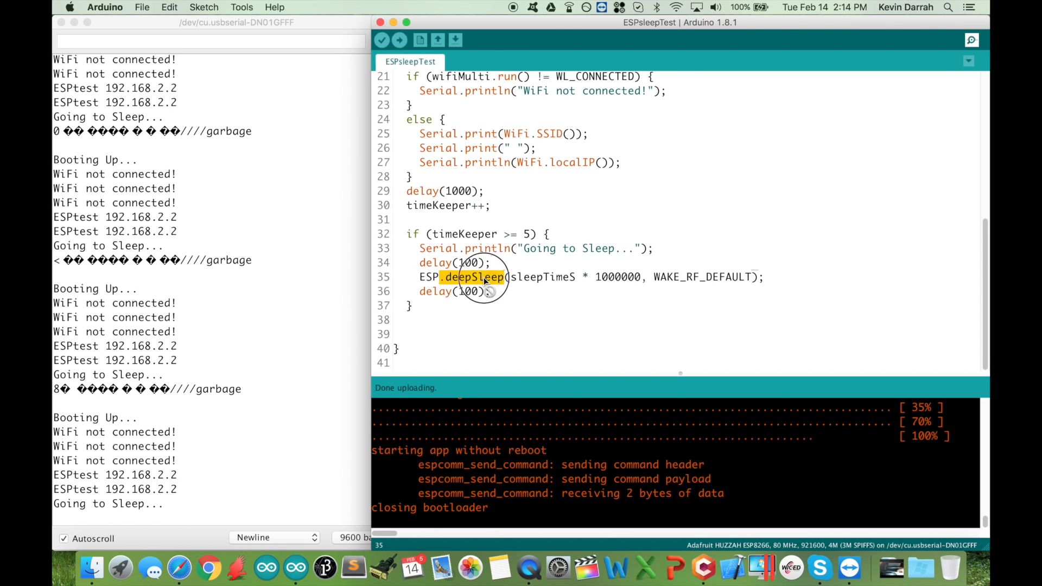
{"action": "left_click", "coordinate": [473, 277]}
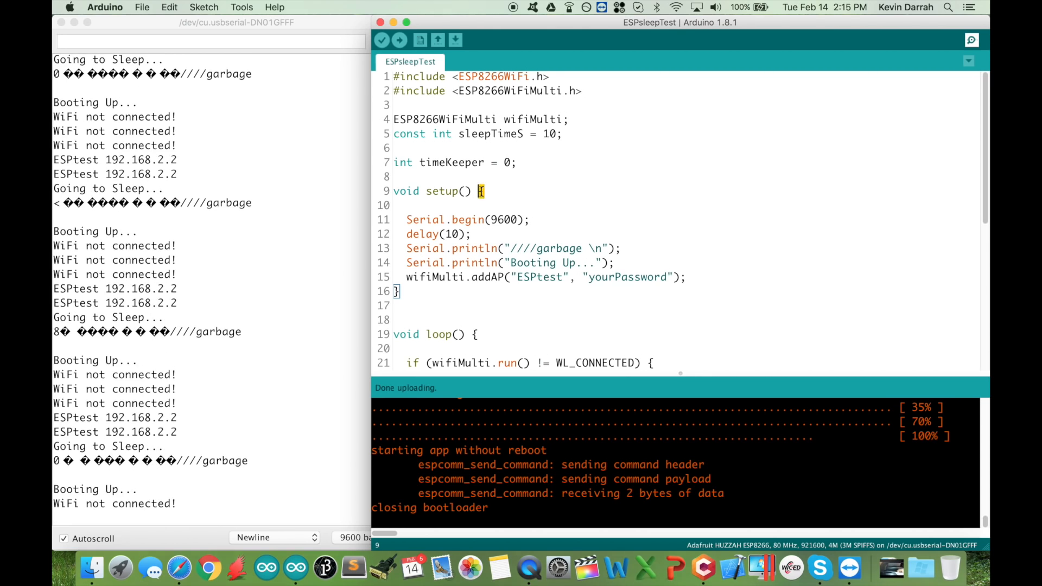
{"action": "scroll", "scroll_direction": "down", "scroll_amount": 3}
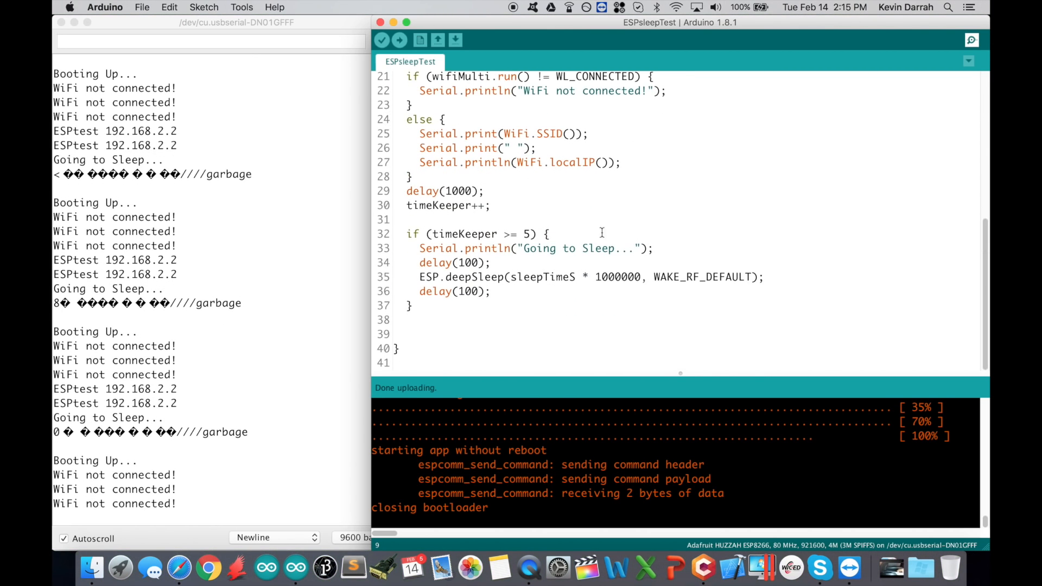
{"action": "mouse_move", "coordinate": [610, 236]}
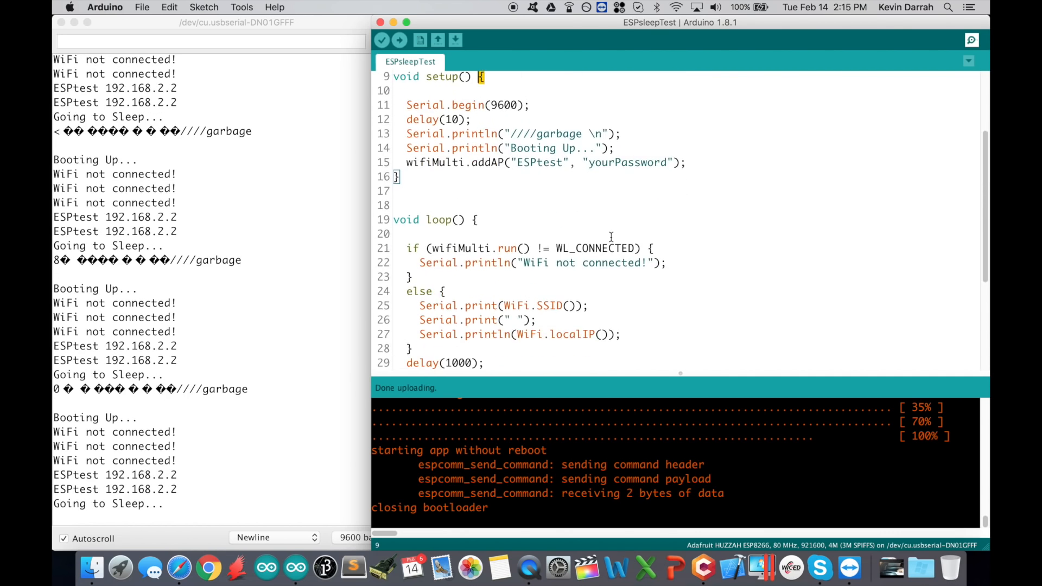
{"action": "scroll", "scroll_direction": "down", "scroll_amount": 3}
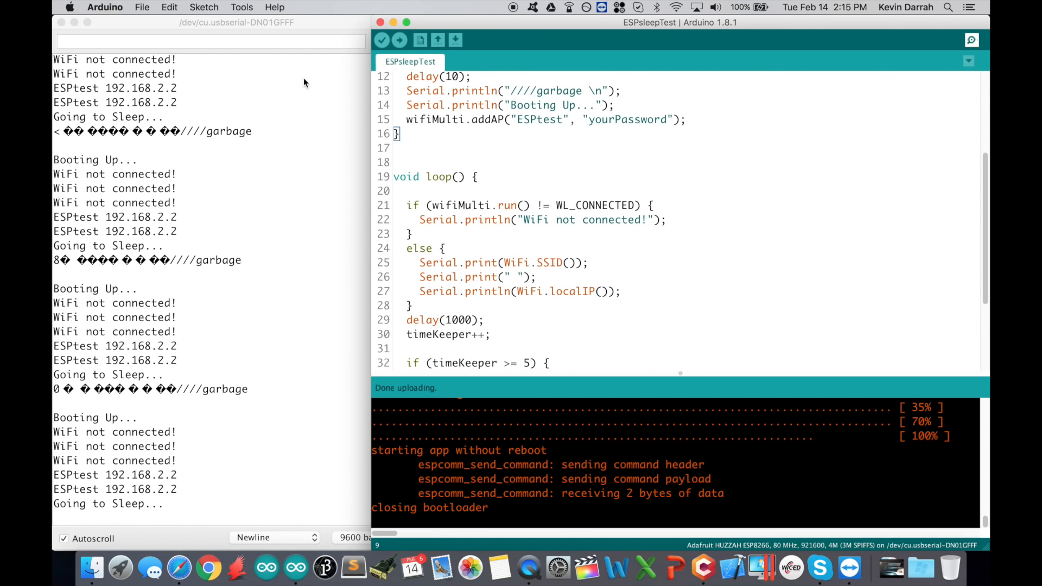
Step: Open the ESP8266 RTCUserMemory example from File > Examples in a new window
{"action": "left_click", "coordinate": [142, 8]}
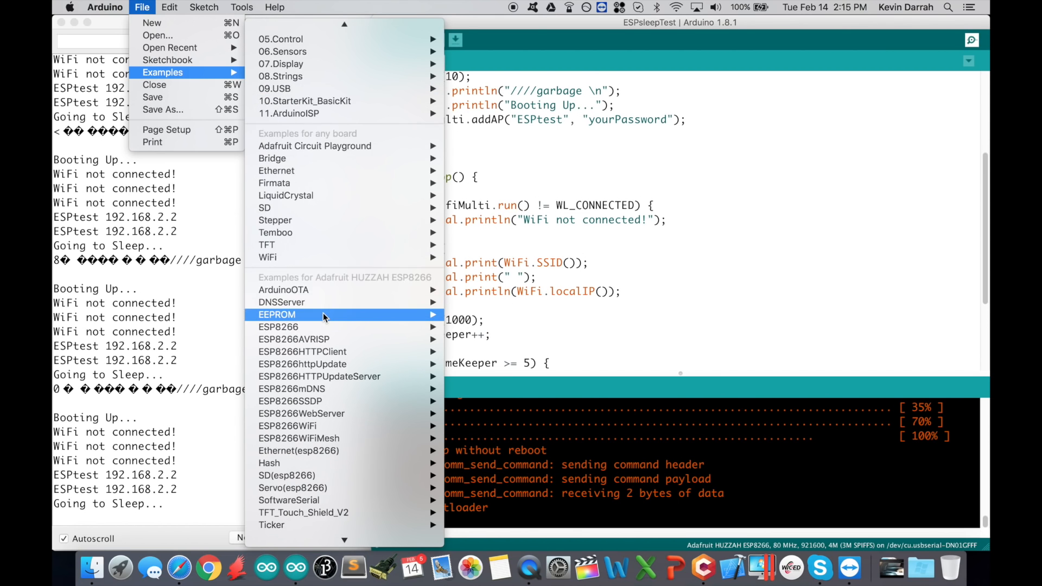
{"action": "mouse_move", "coordinate": [279, 265]}
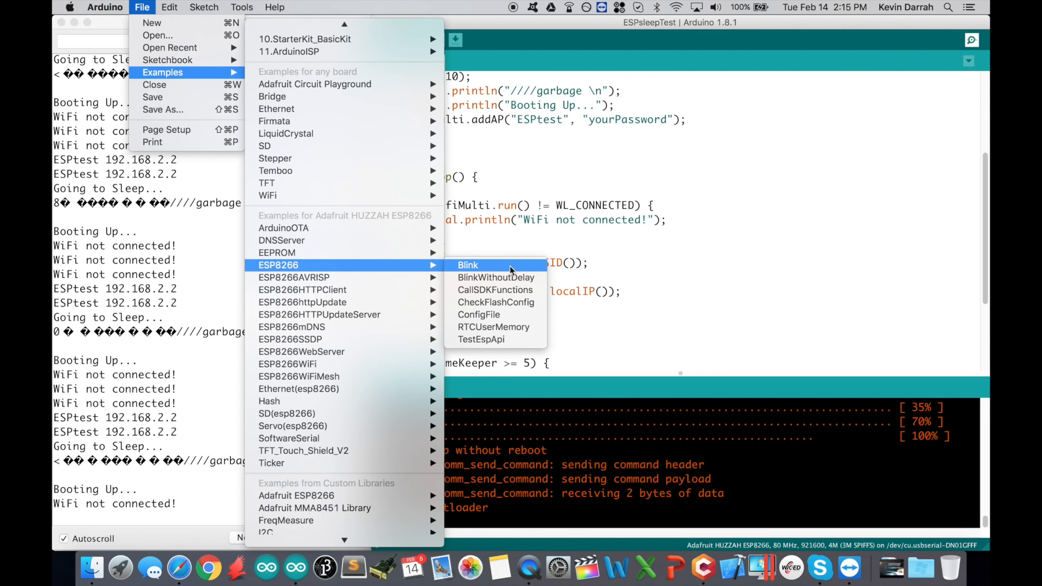
{"action": "mouse_move", "coordinate": [494, 326]}
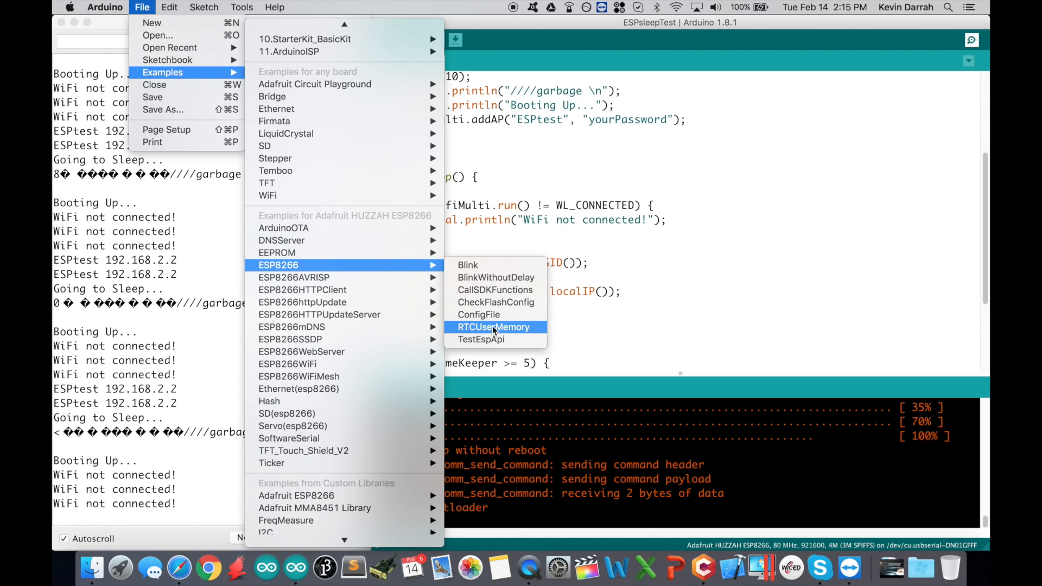
{"action": "left_click", "coordinate": [493, 327]}
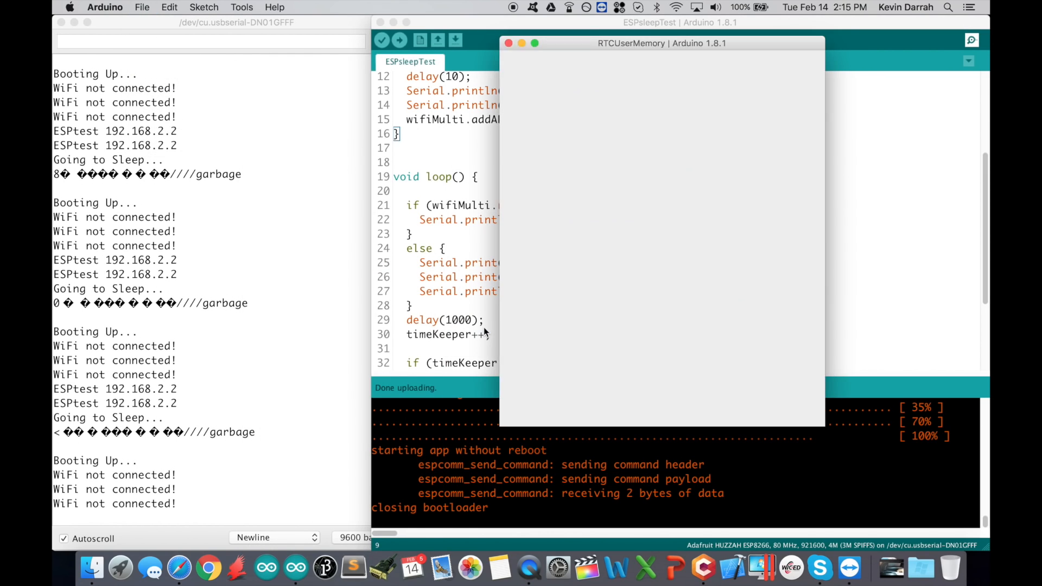
Step: Place the RTCUserMemory window at the left and scroll through its struct and setup code
{"action": "left_click_drag", "start_coordinate": [662, 42], "coordinate": [275, 67]}
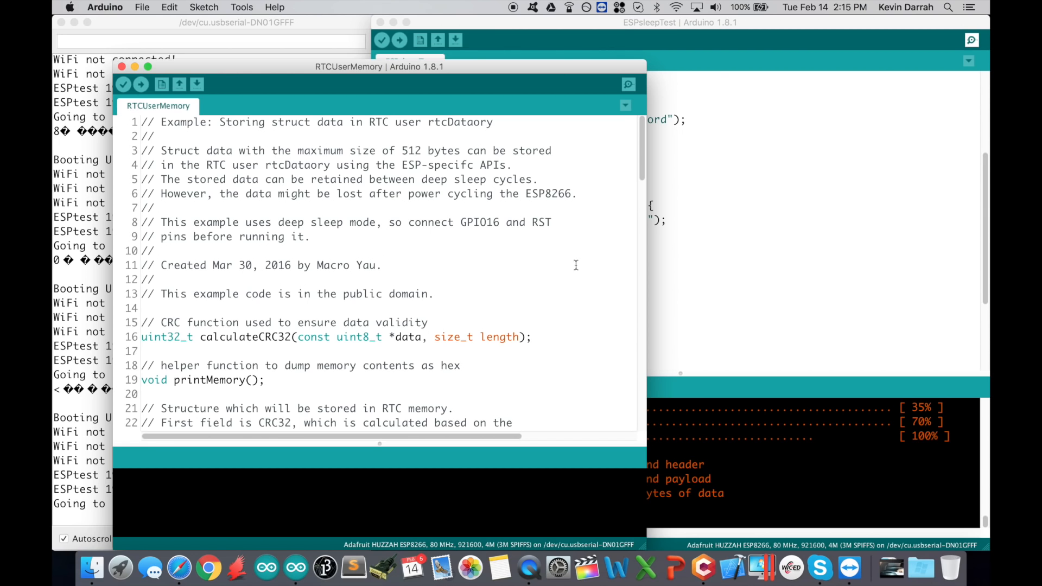
{"action": "scroll", "scroll_direction": "down", "scroll_amount": 3}
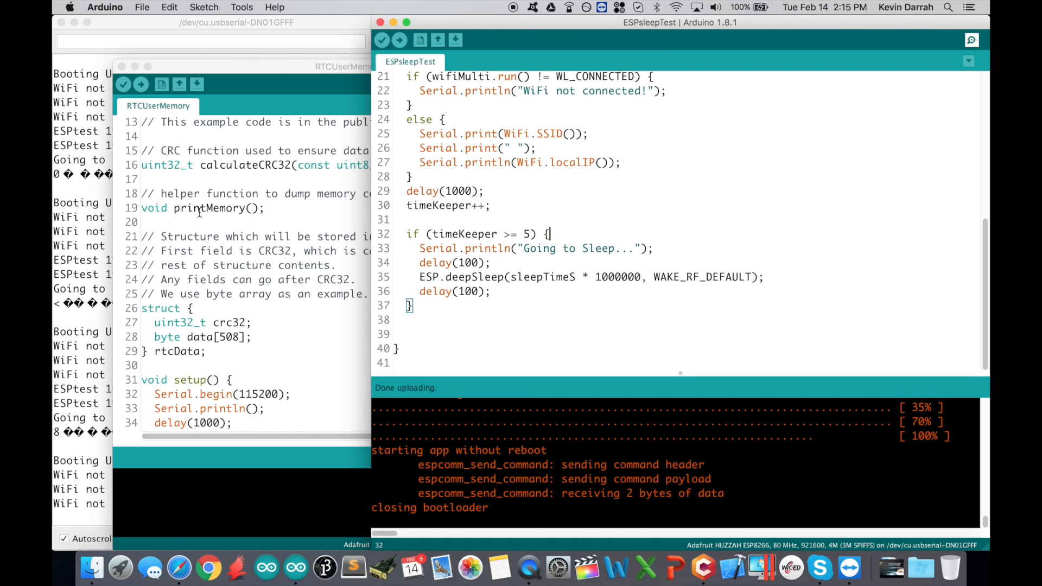
{"action": "mouse_move", "coordinate": [566, 287]}
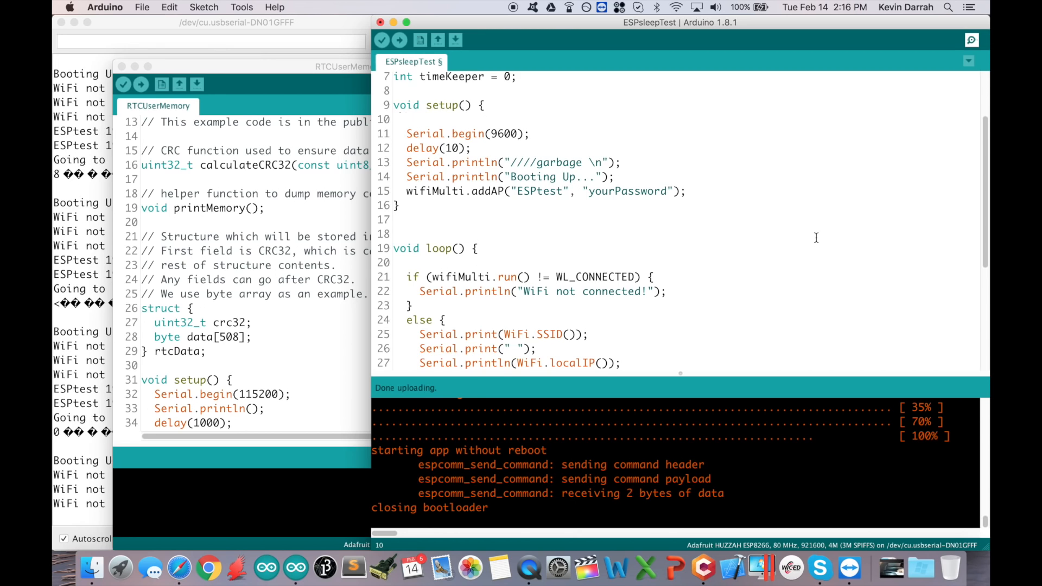
{"action": "scroll", "scroll_direction": "down", "scroll_amount": 3}
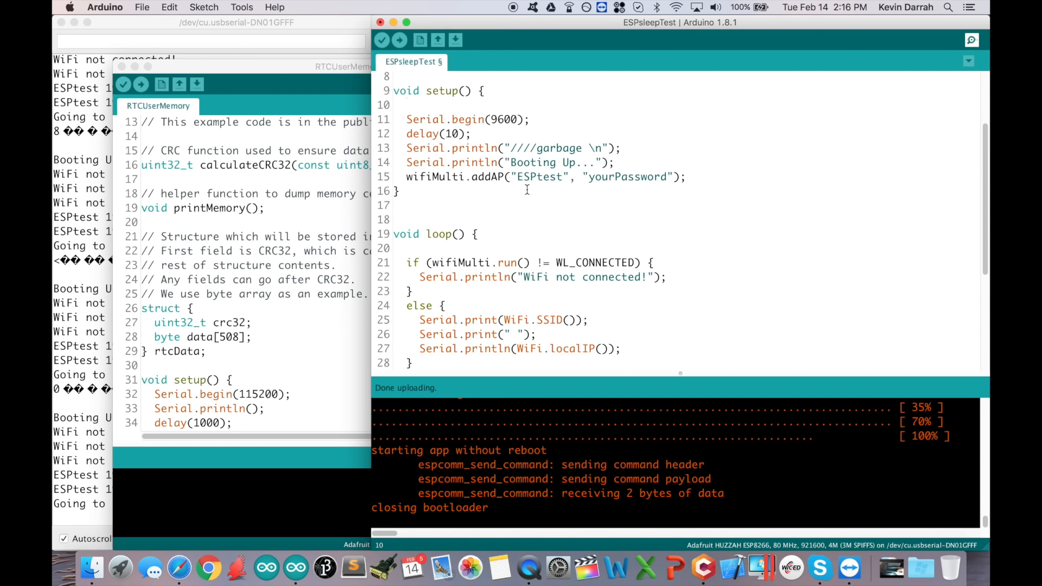
{"action": "scroll", "scroll_direction": "down", "scroll_amount": 3}
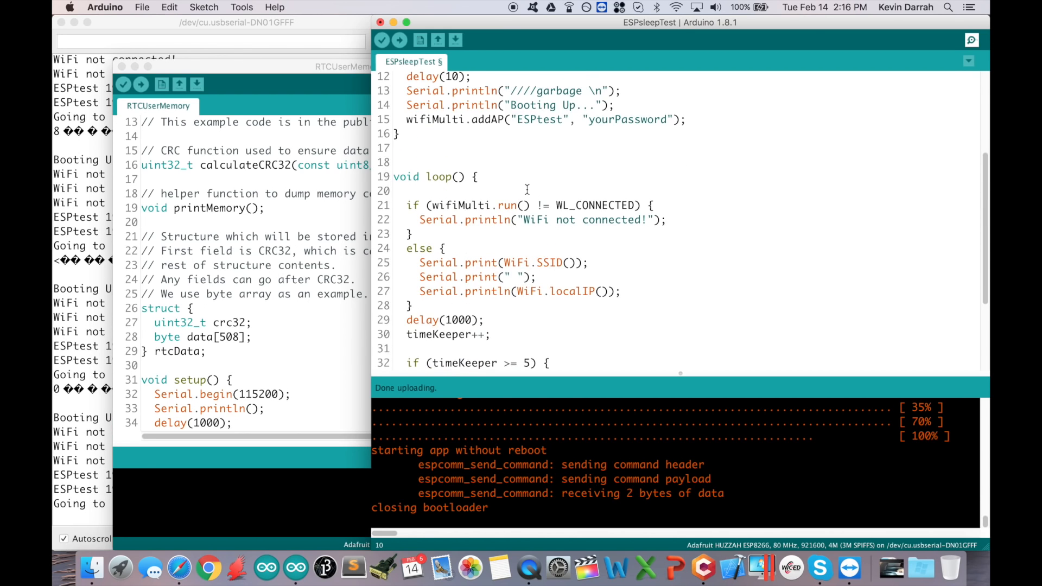